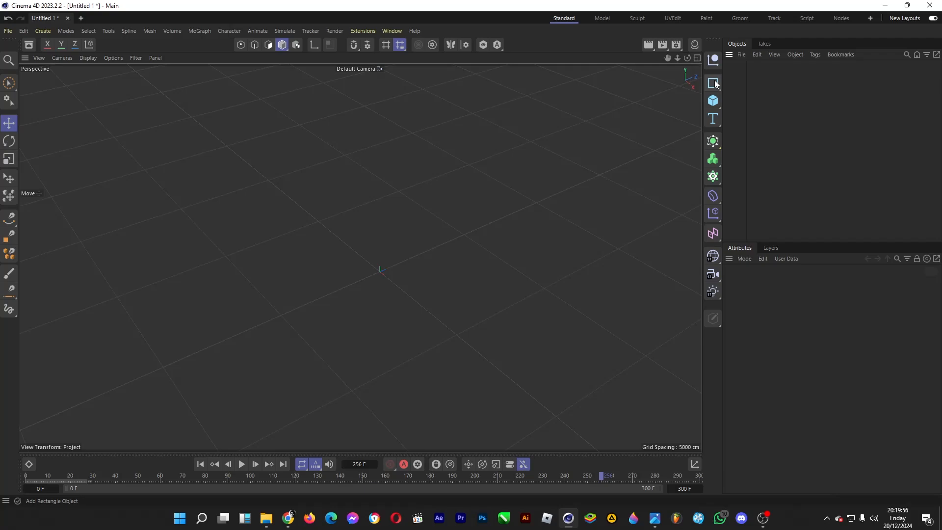
# Add a Helix spline, rotate its pitch to 90° upright and raise its height.
pyautogui.click(712, 83)
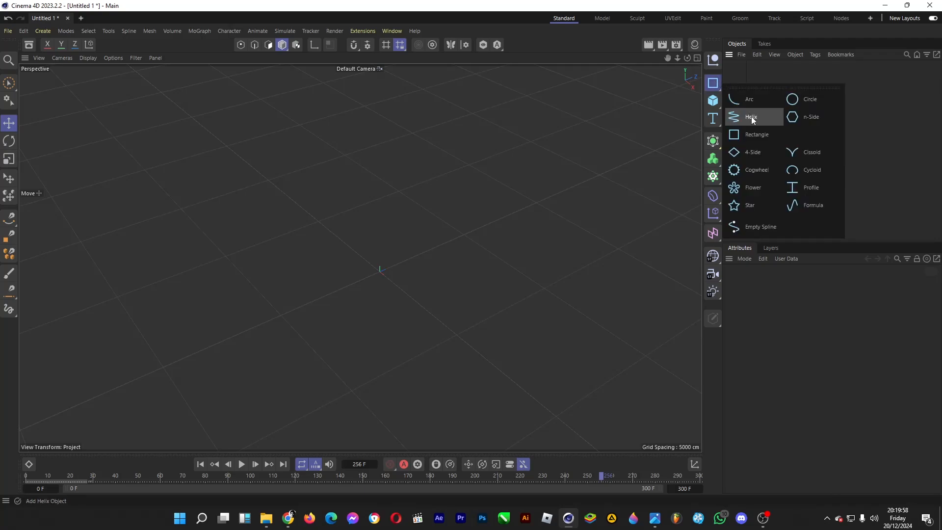
pyautogui.click(750, 117)
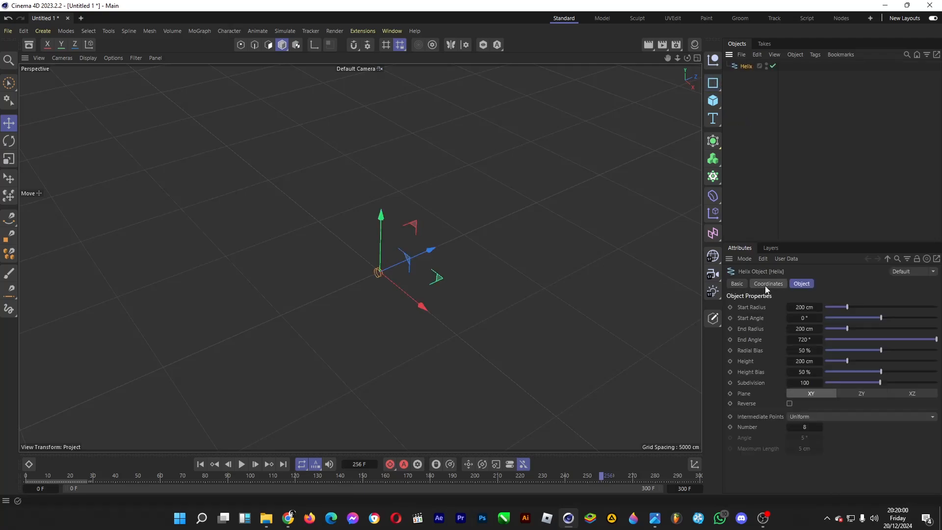
pyautogui.click(768, 283)
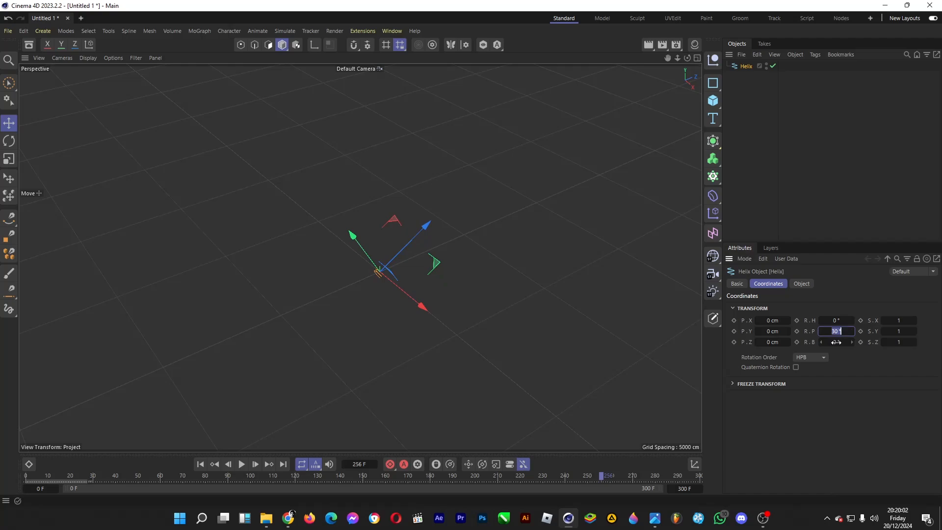
pyautogui.write('90')
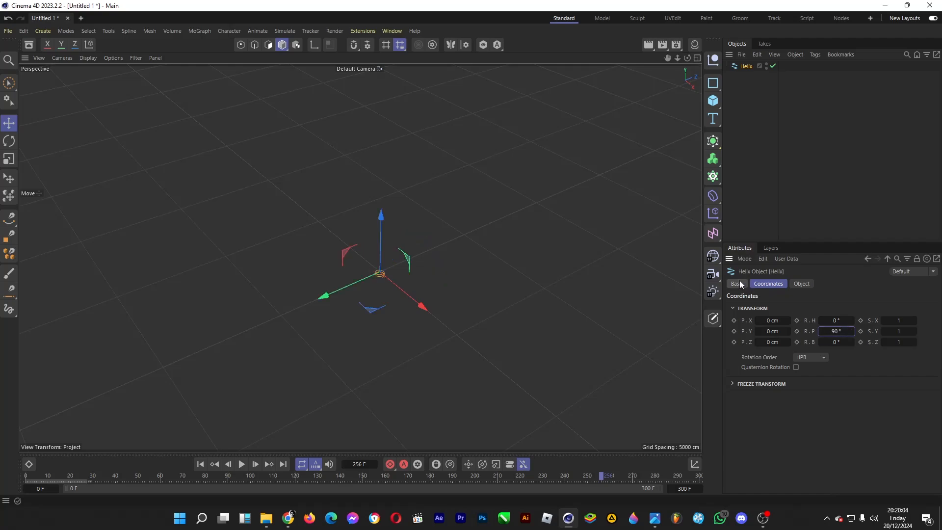
pyautogui.click(801, 283)
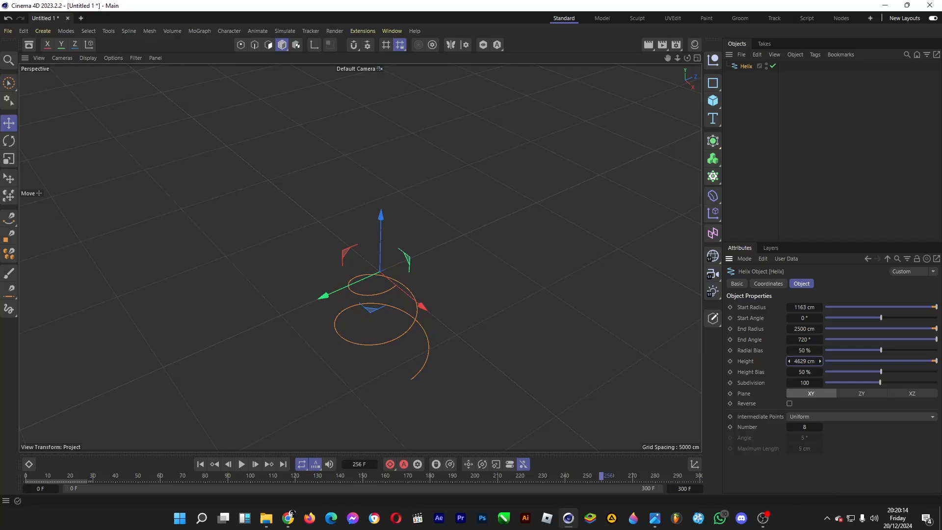
pyautogui.moveTo(803, 361); pyautogui.dragTo(815, 361)
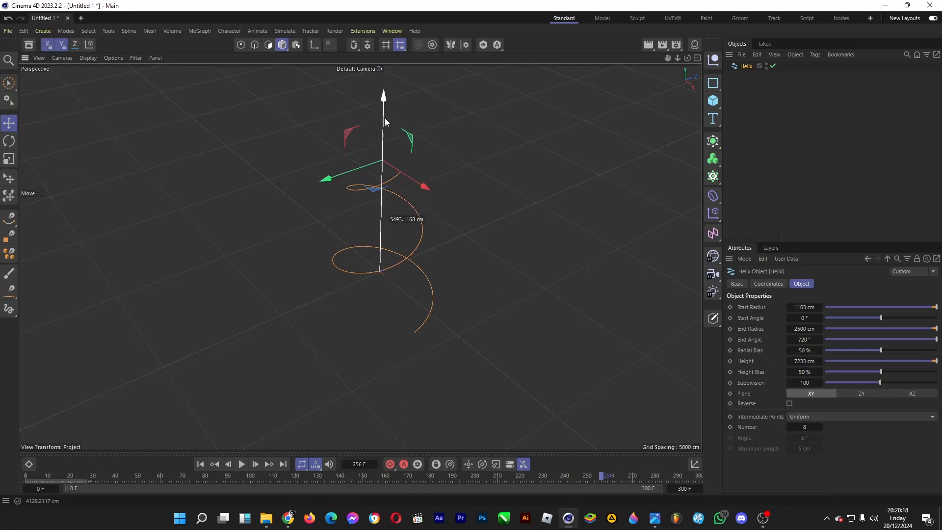
# Scale the helix up into a larger spiral with the Scale tool.
pyautogui.click(9, 160)
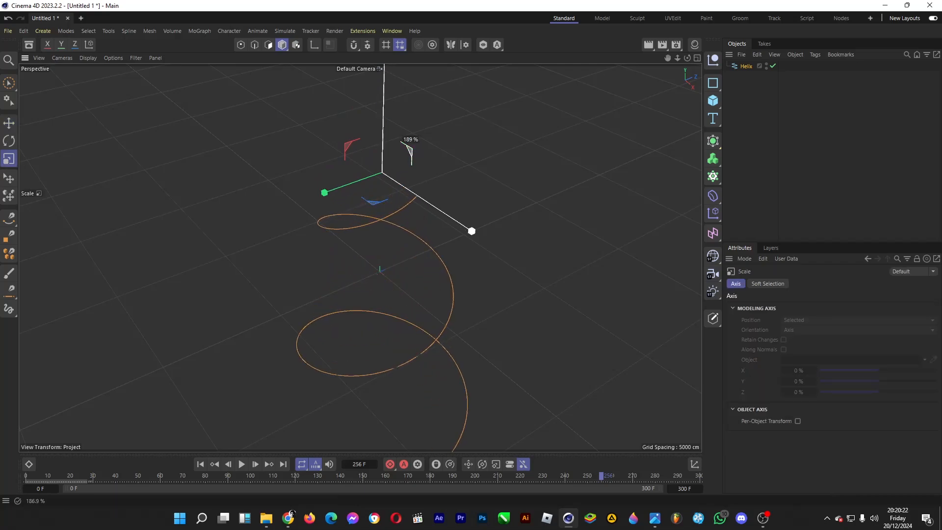
pyautogui.click(9, 122)
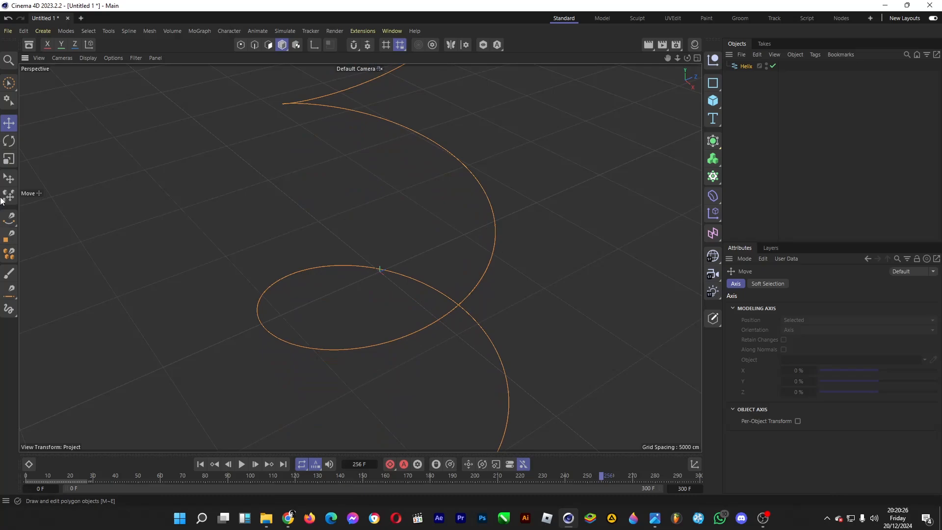
pyautogui.click(9, 159)
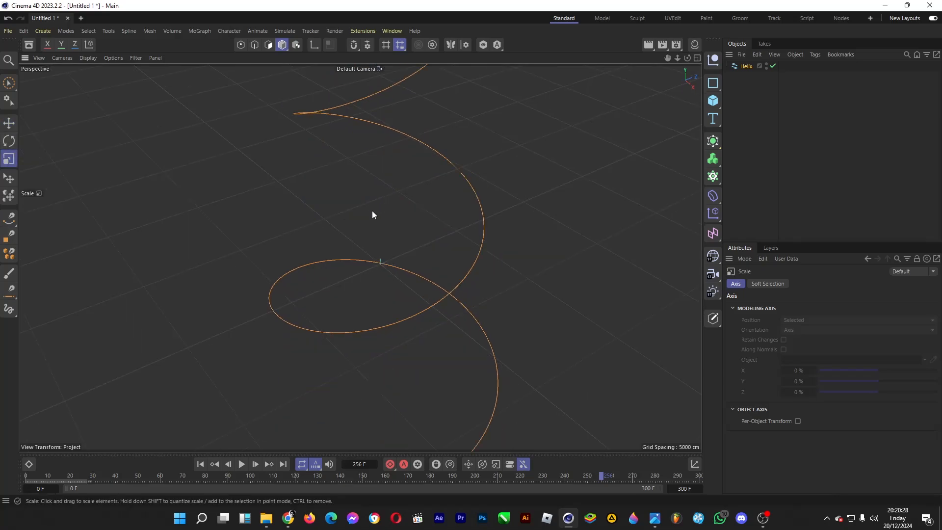
# Add a Plane stretched into a long strip and show it with Gouraud Shading (Lines).
pyautogui.moveTo(373, 215); pyautogui.dragTo(436, 87)
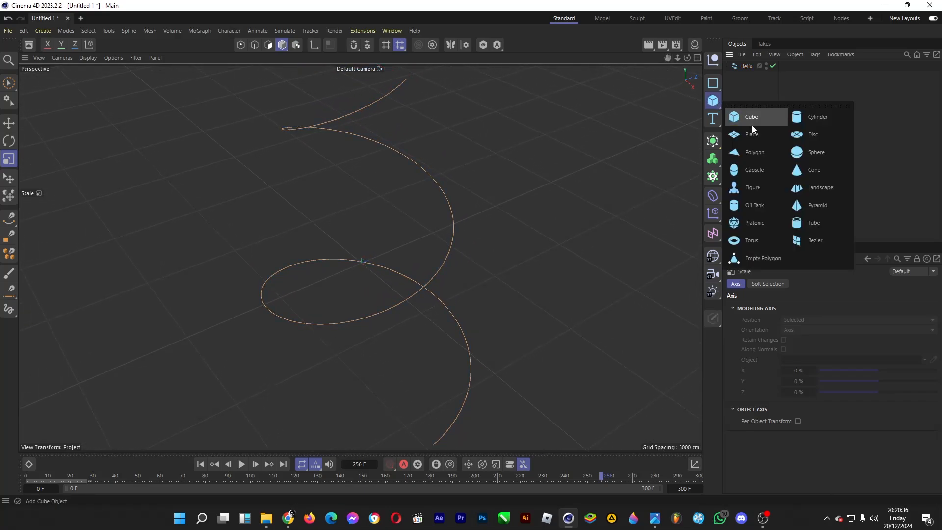
pyautogui.click(751, 134)
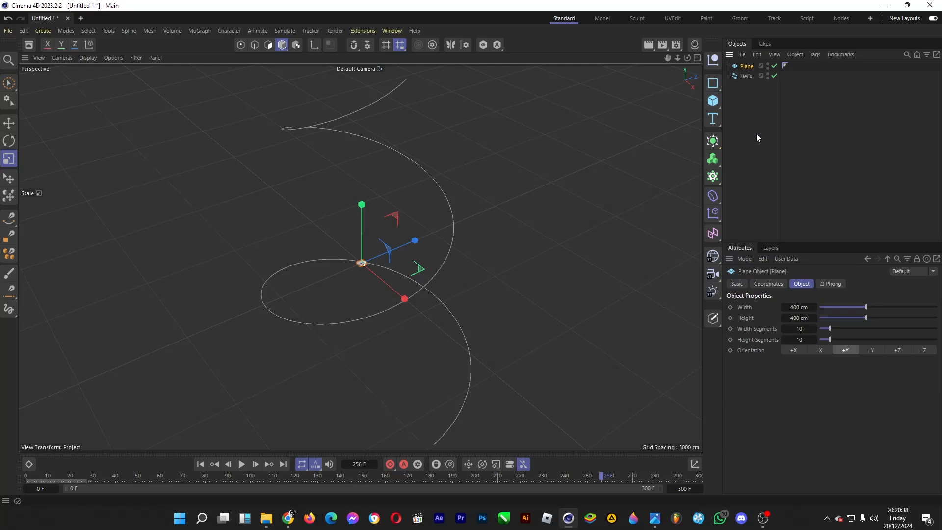
pyautogui.moveTo(866, 328)
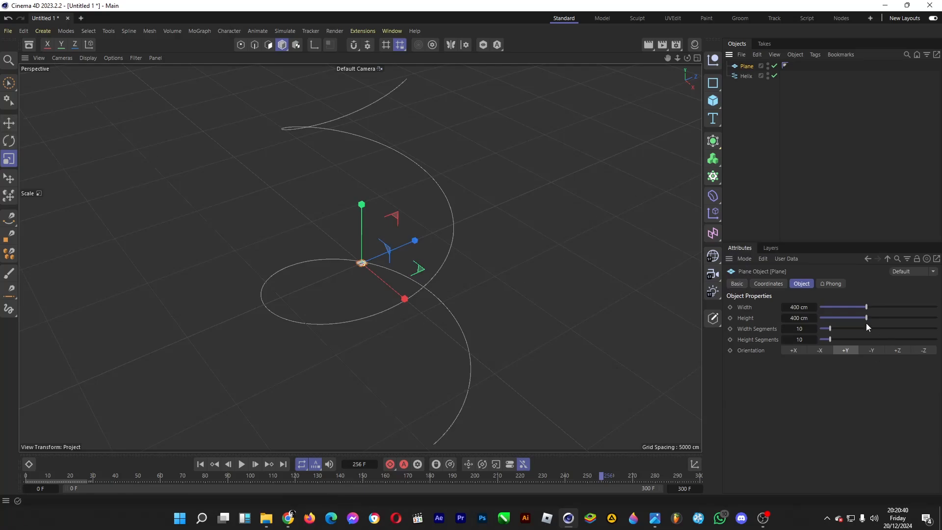
pyautogui.moveTo(866, 307); pyautogui.dragTo(937, 307)
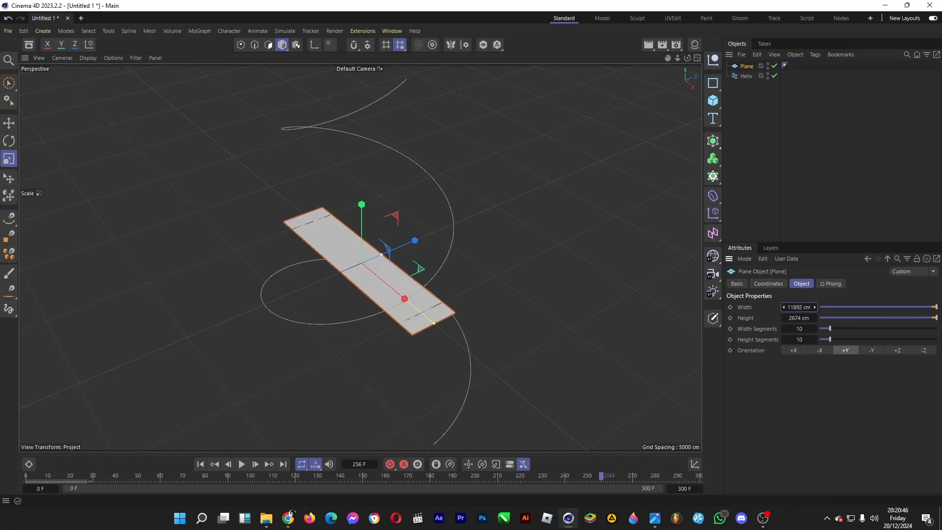
pyautogui.click(87, 58)
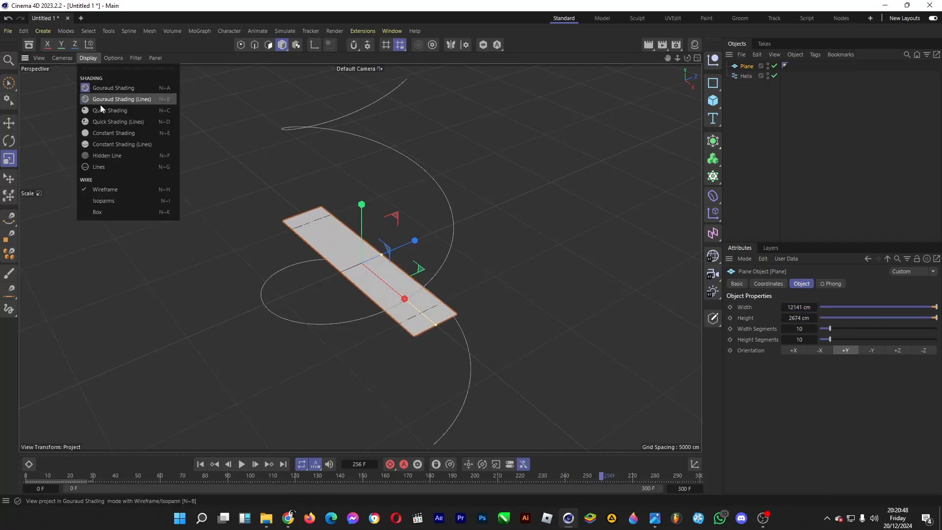
pyautogui.click(122, 98)
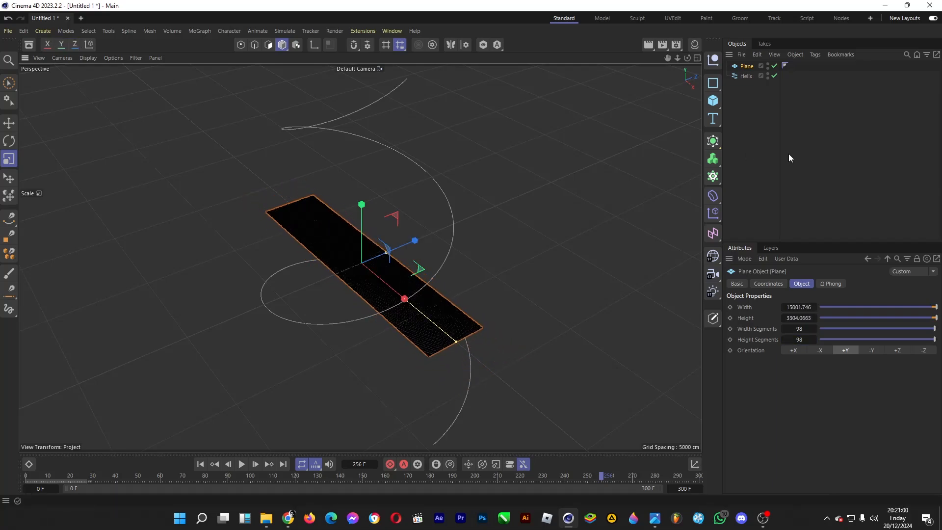
# Add a Spline Wrap deformer from the Deformers menu and select it.
pyautogui.click(712, 195)
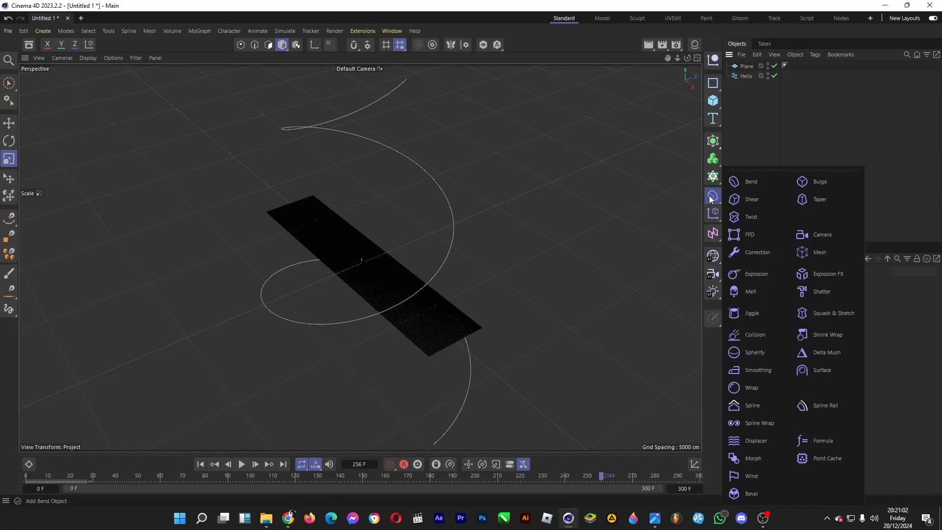
pyautogui.moveTo(759, 422)
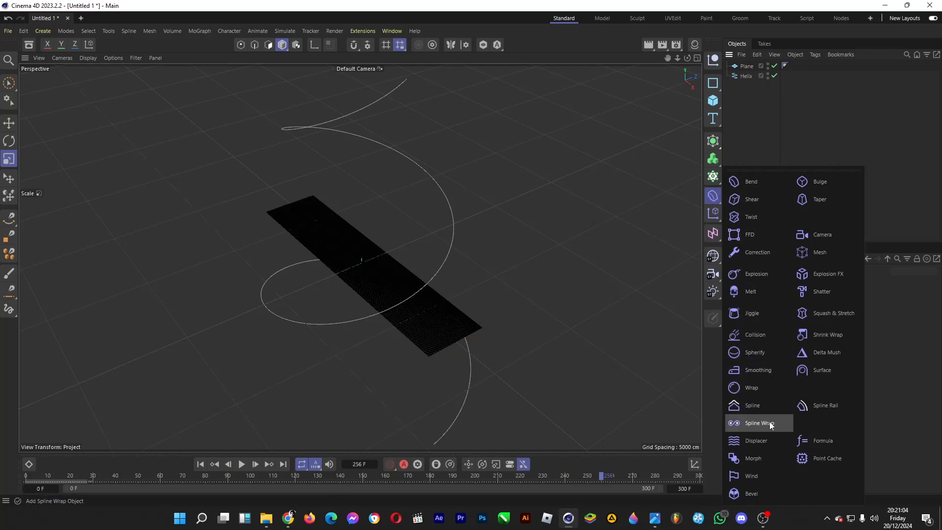
pyautogui.click(759, 423)
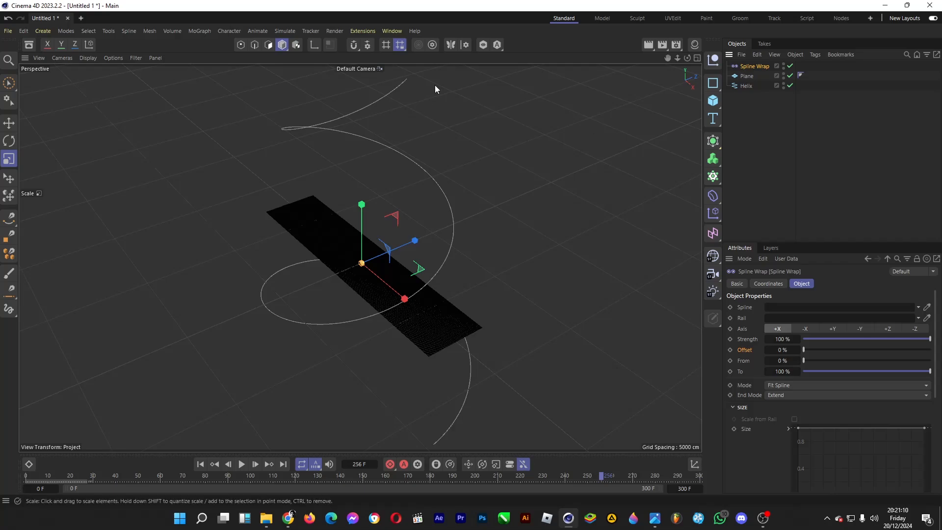
pyautogui.moveTo(497, 406)
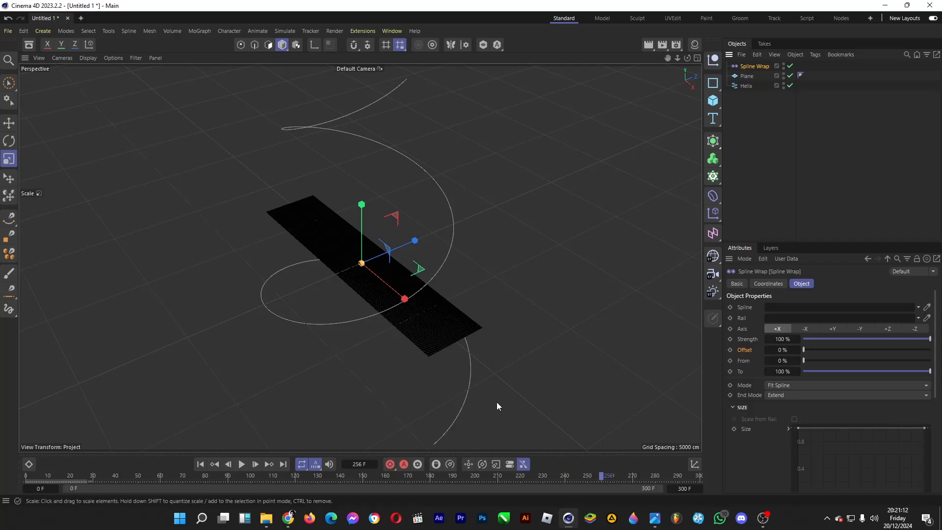
pyautogui.moveTo(411, 349)
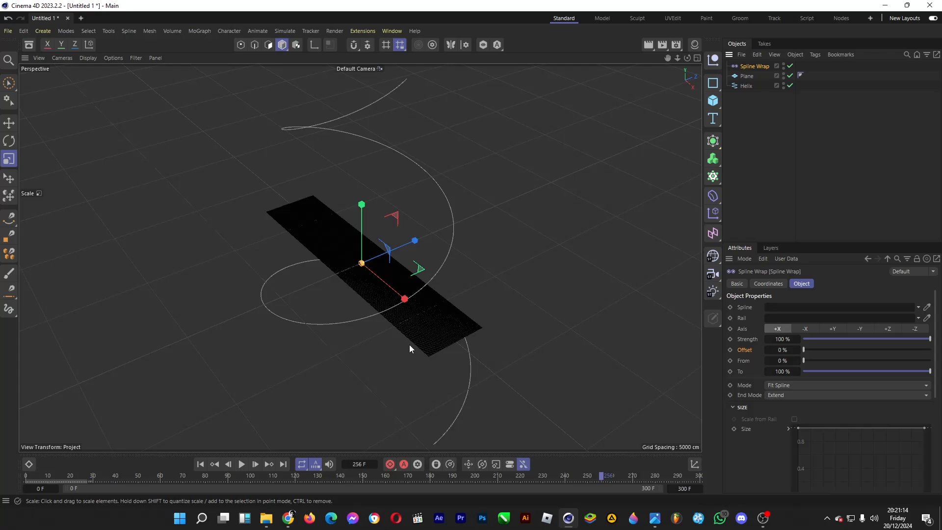
pyautogui.moveTo(334, 240)
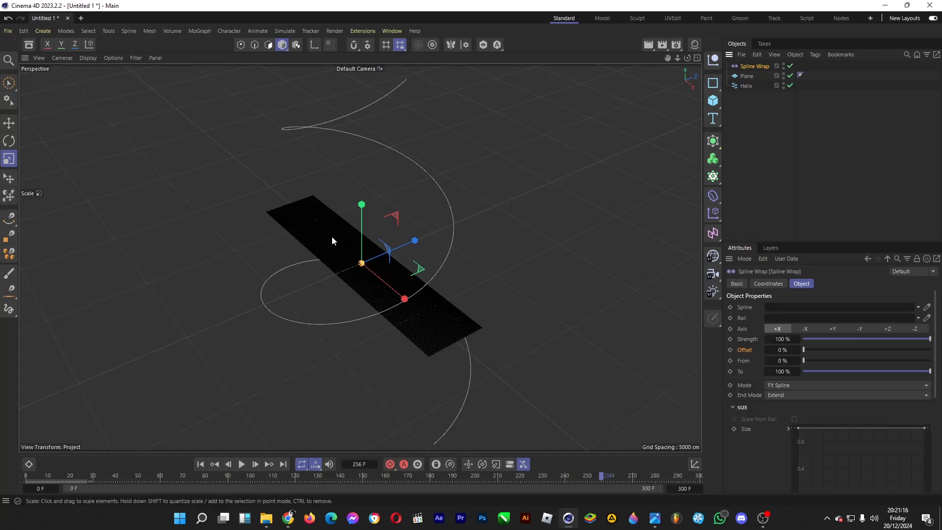
pyautogui.moveTo(442, 64)
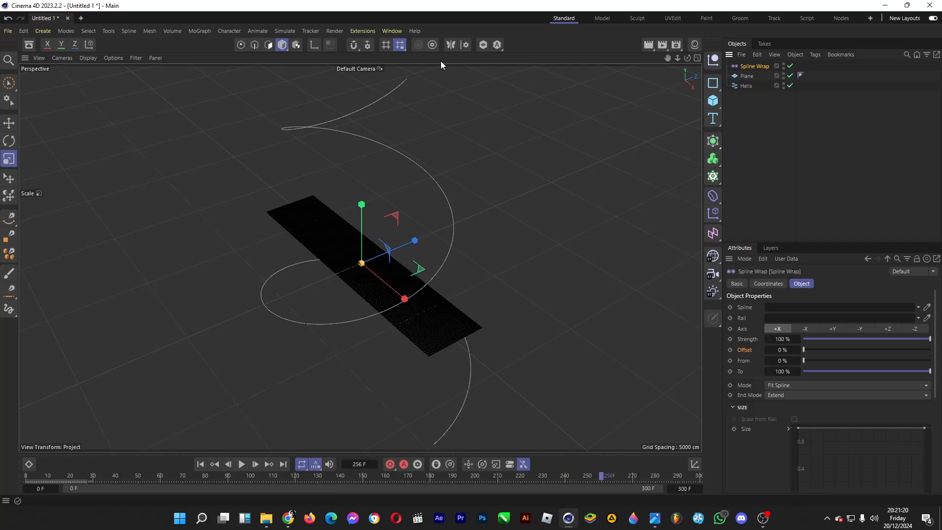
pyautogui.moveTo(513, 336)
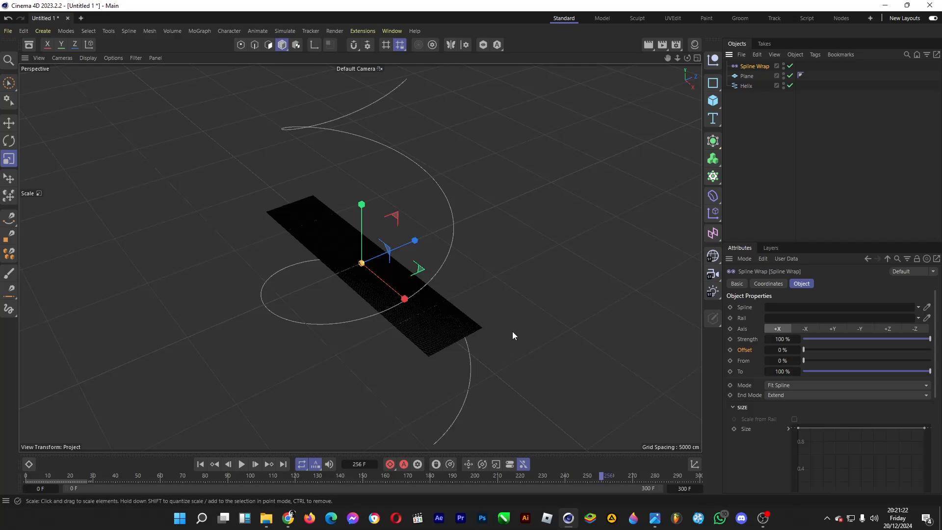
pyautogui.moveTo(481, 317)
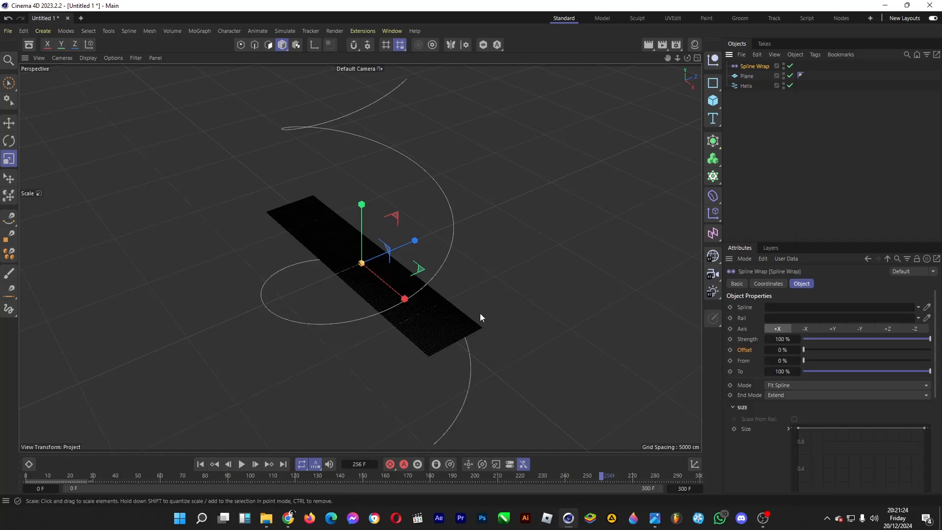
pyautogui.click(762, 160)
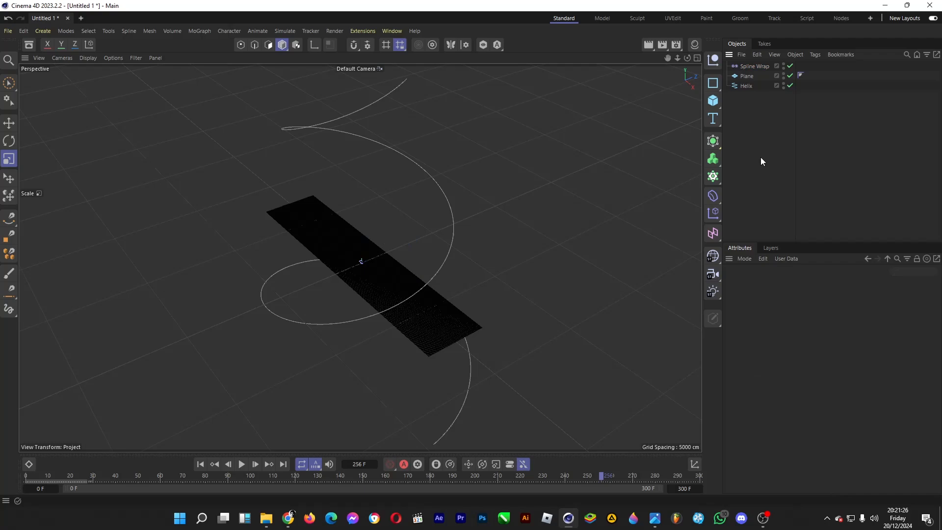
pyautogui.click(747, 75)
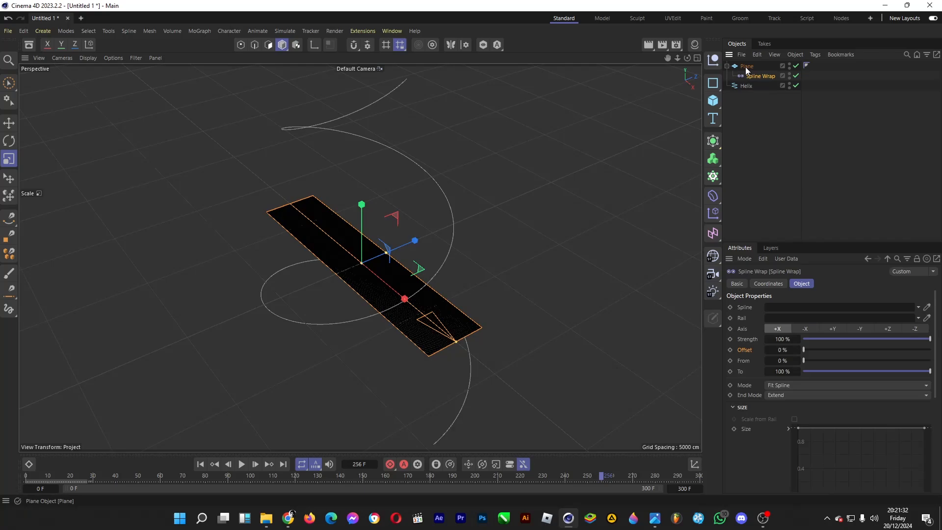
# Make the plane an editable polygon object shown with plain grey shading.
pyautogui.rightClick(747, 66)
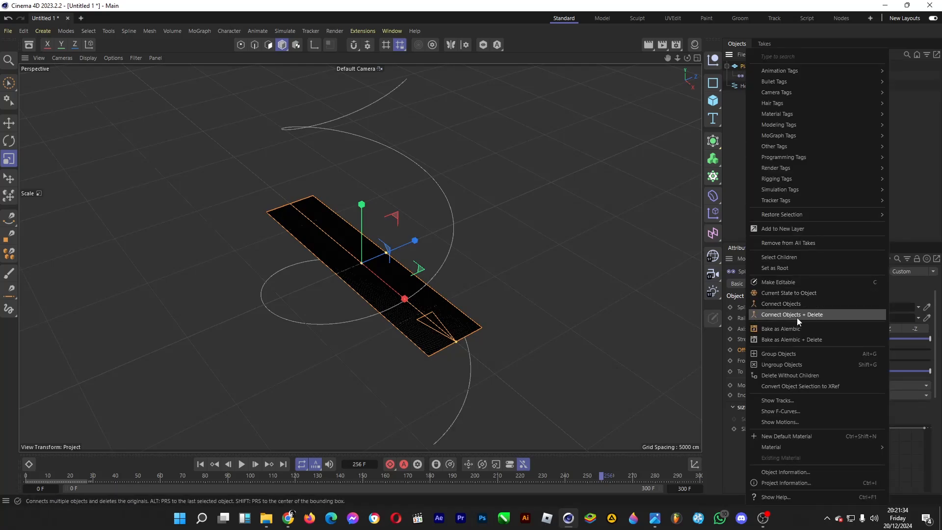
pyautogui.click(87, 58)
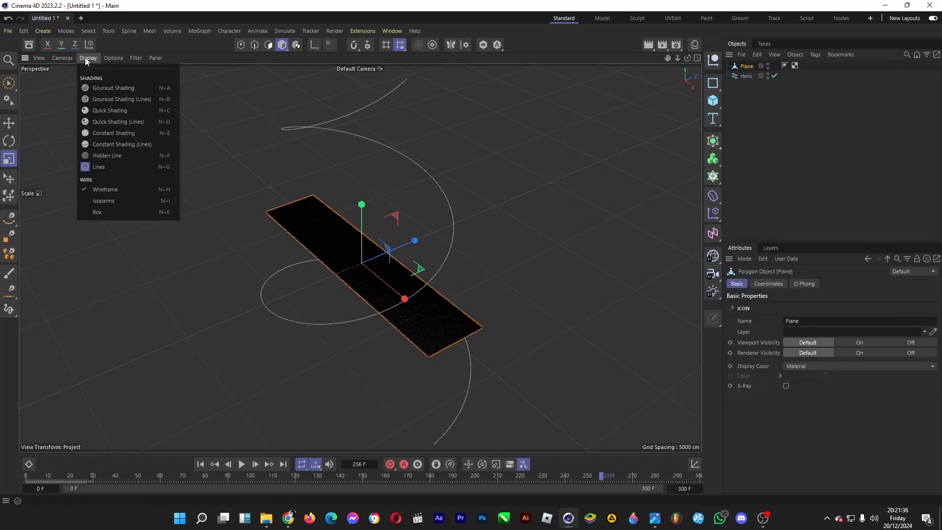
pyautogui.click(111, 87)
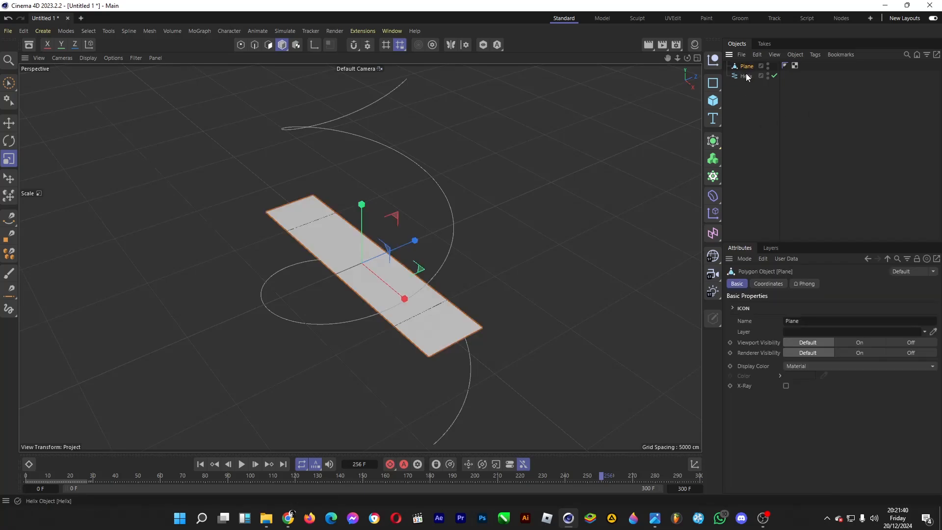
# Select the Spline Wrap under the Plane to show its attributes.
pyautogui.click(746, 66)
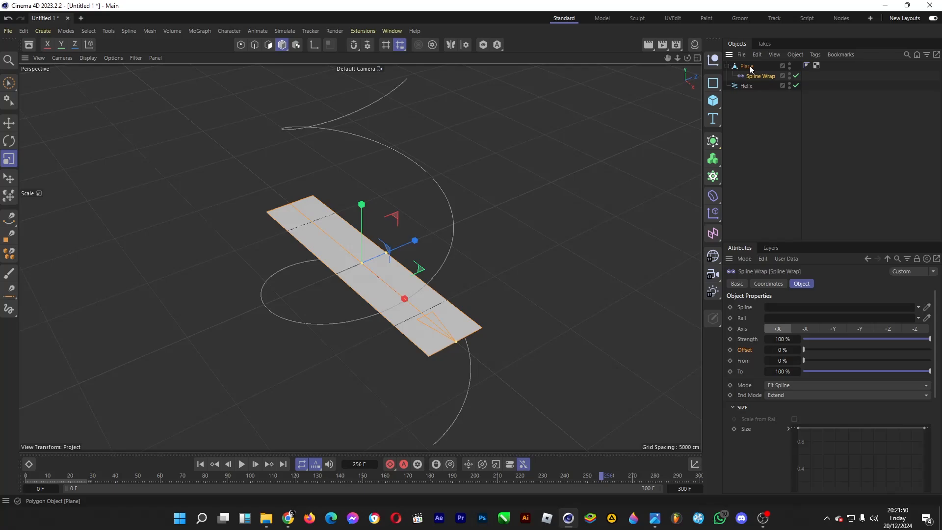
pyautogui.click(748, 85)
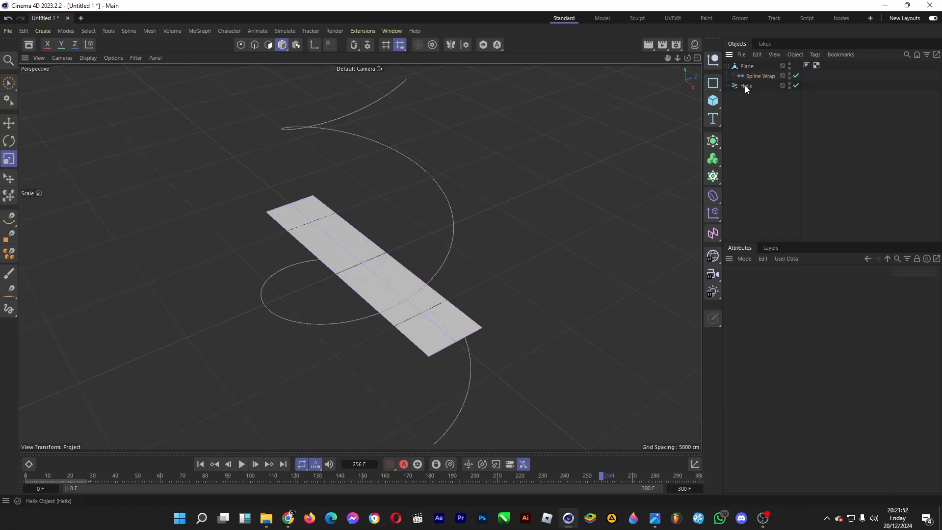
pyautogui.click(759, 76)
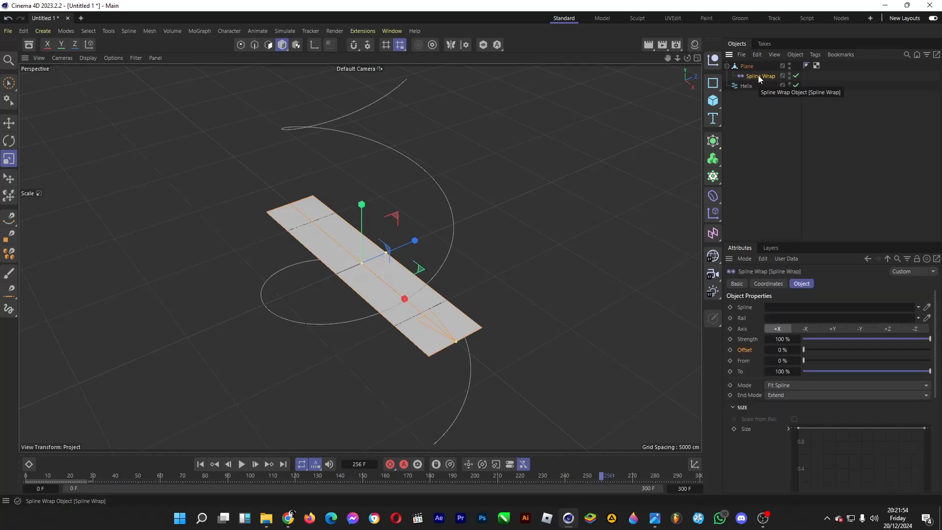
pyautogui.moveTo(756, 110)
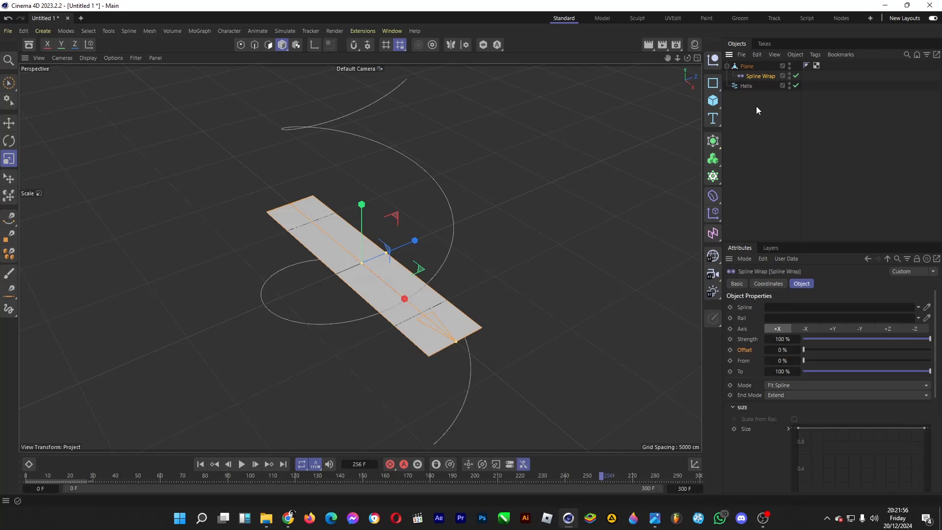
# Assign the Helix as the Spline Wrap's spline so the plane spirals along it.
pyautogui.click(747, 86)
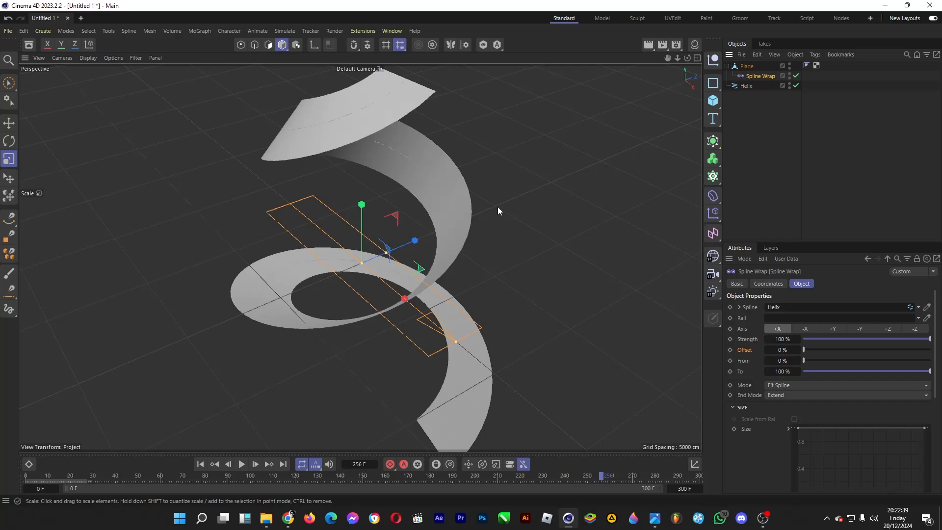
pyautogui.moveTo(433, 367)
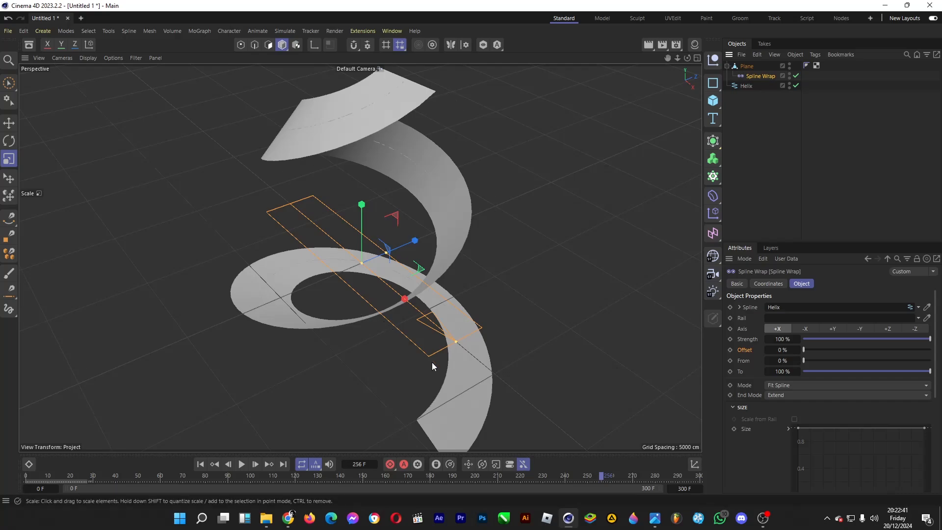
pyautogui.moveTo(317, 118)
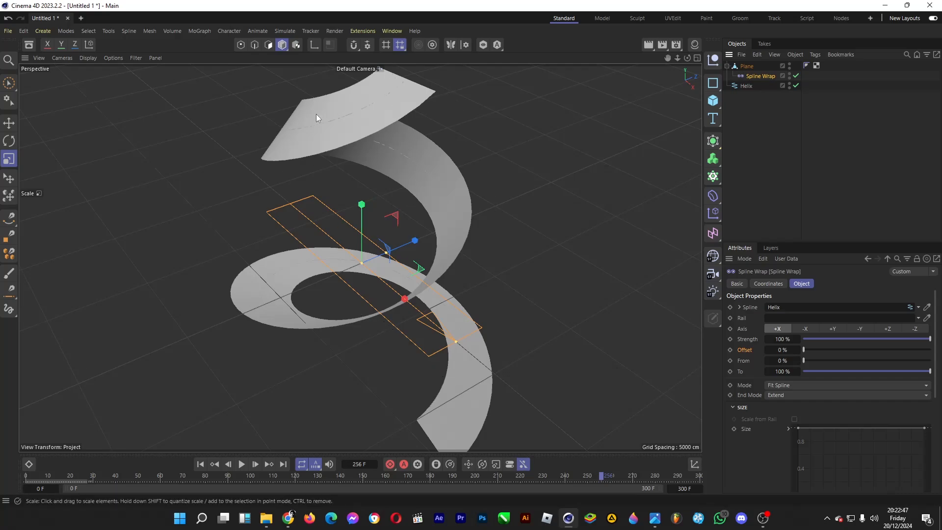
pyautogui.click(25, 475)
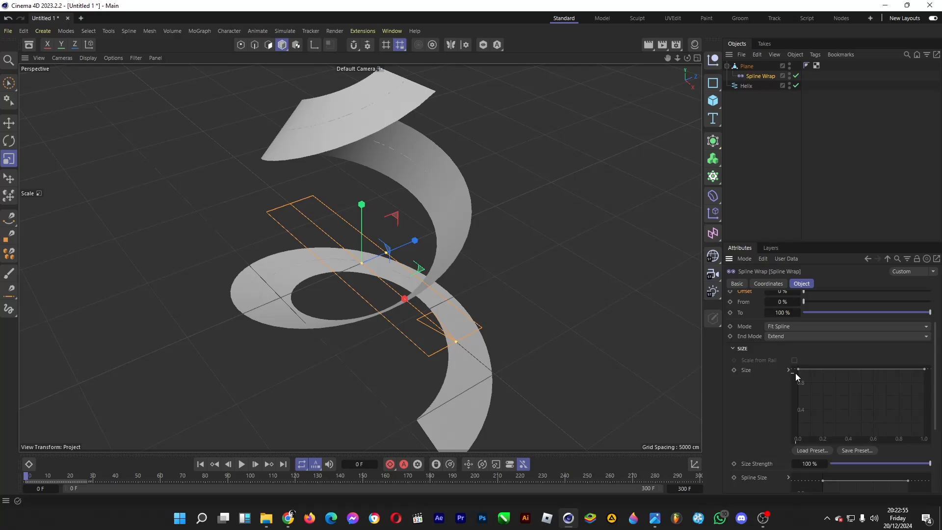
pyautogui.moveTo(792, 368)
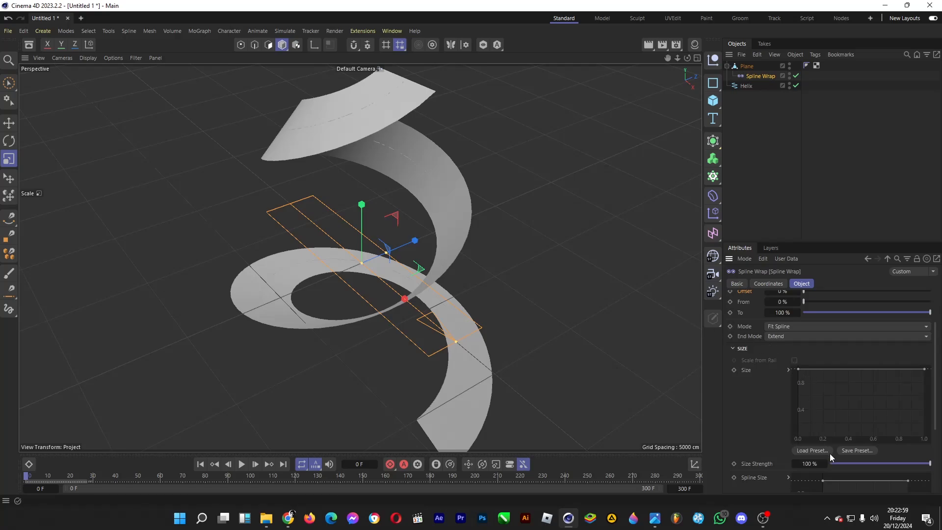
# Apply the Cubic preset to the Size curve and pull its end down to taper the ribbon.
pyautogui.rightClick(859, 403)
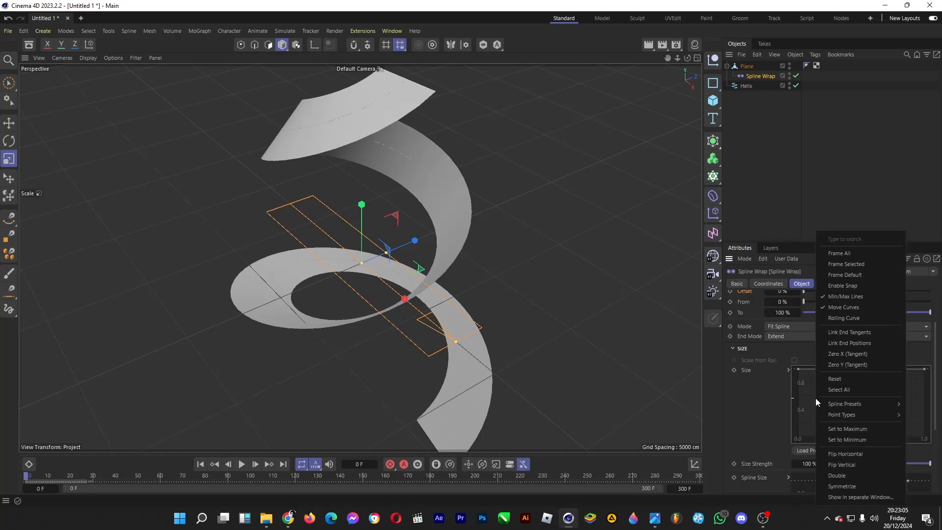
pyautogui.moveTo(844, 404)
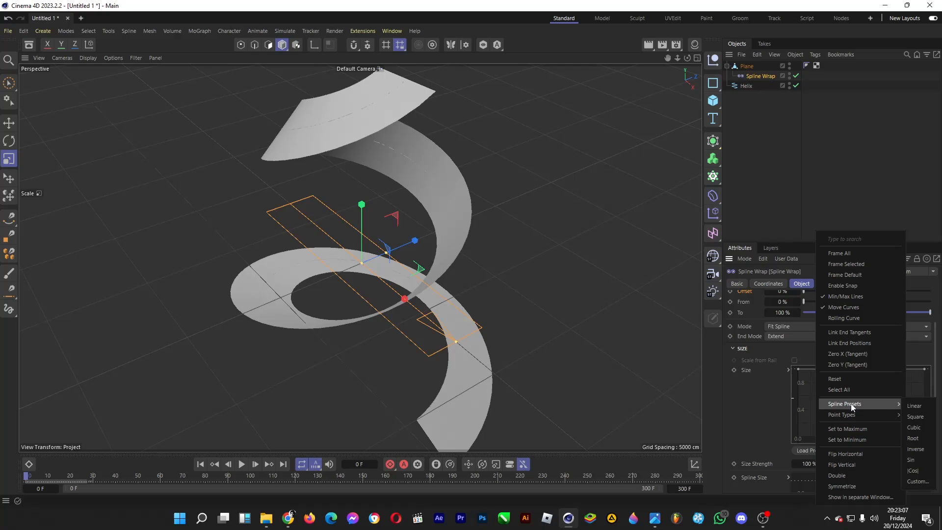
pyautogui.moveTo(915, 416)
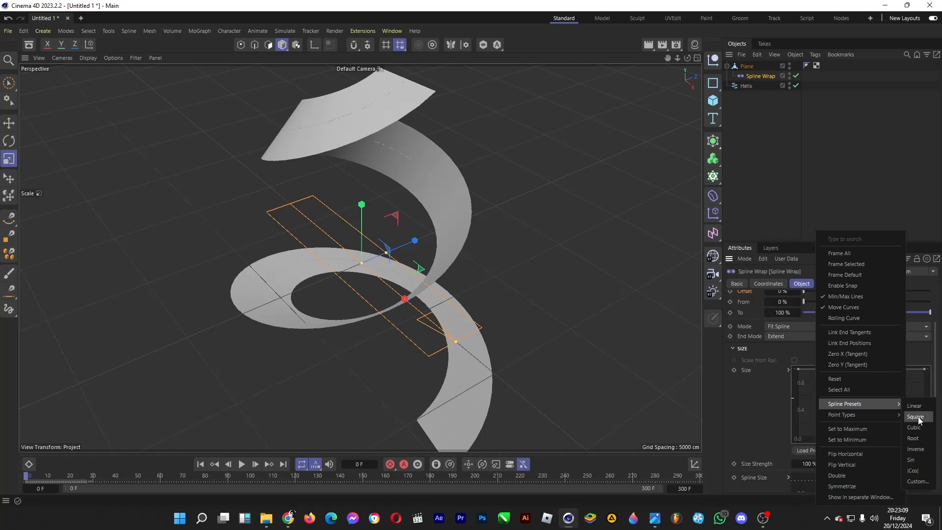
pyautogui.moveTo(914, 427)
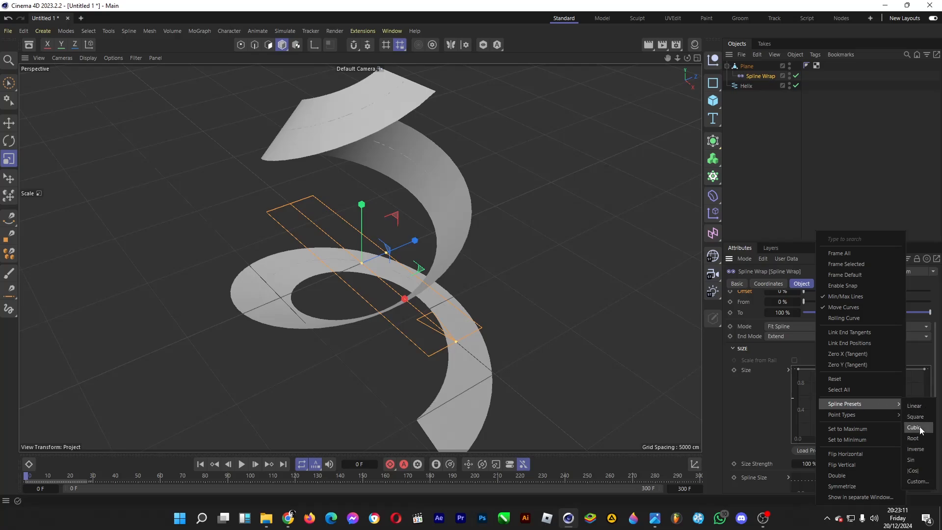
pyautogui.click(913, 427)
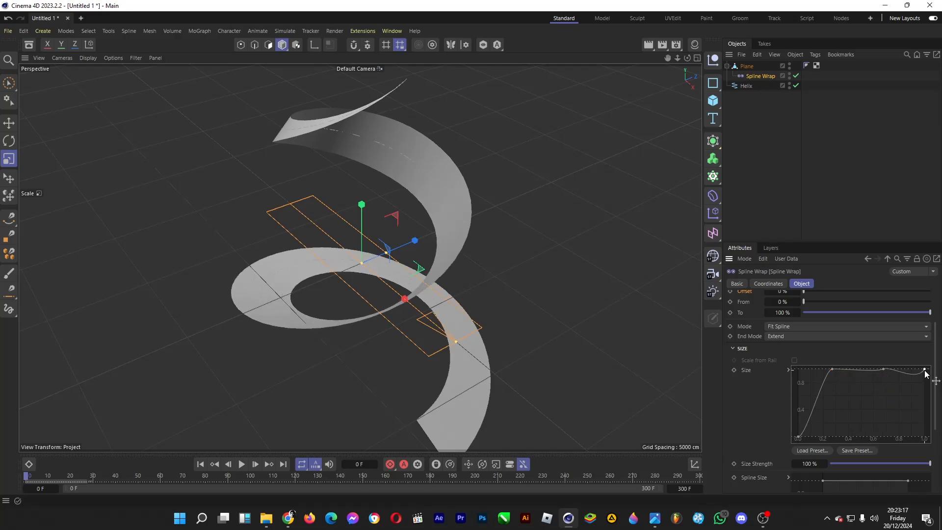
pyautogui.moveTo(925, 371); pyautogui.dragTo(937, 438)
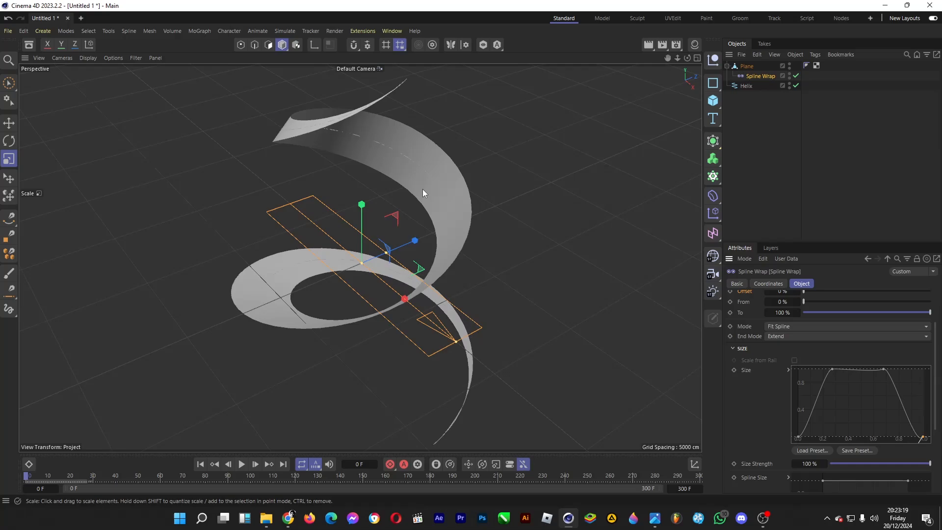
pyautogui.moveTo(587, 222)
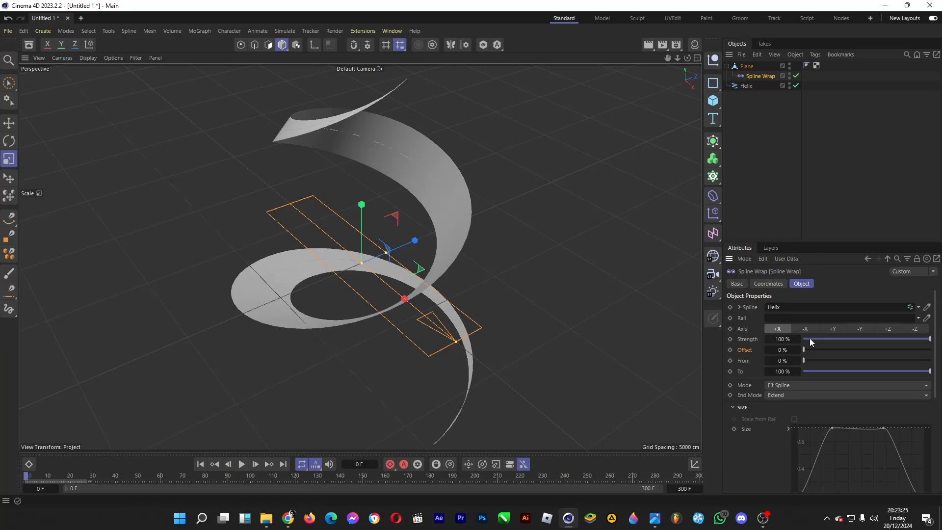
# Adjust the From and Offset sliders so the ribbon covers only part of the helix.
pyautogui.moveTo(802, 360); pyautogui.dragTo(855, 360)
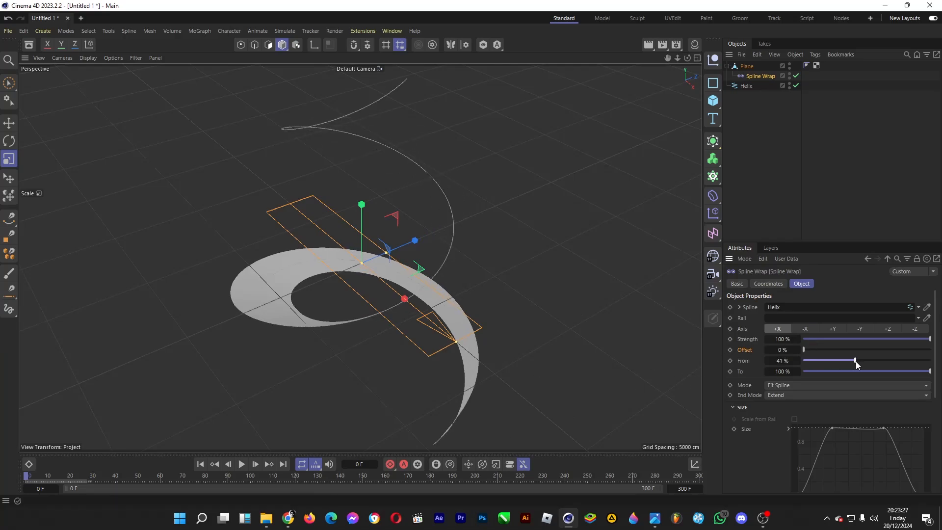
pyautogui.moveTo(854, 360); pyautogui.dragTo(900, 360)
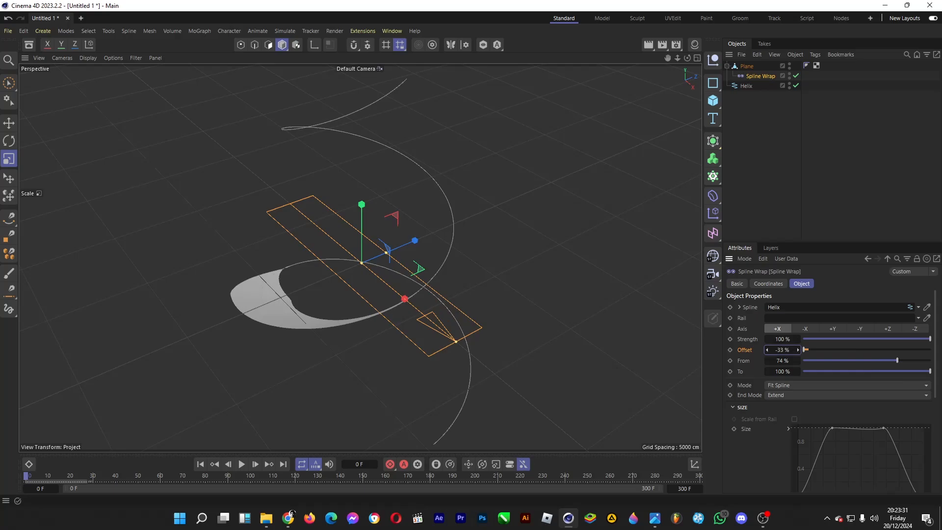
pyautogui.moveTo(805, 349); pyautogui.dragTo(787, 350)
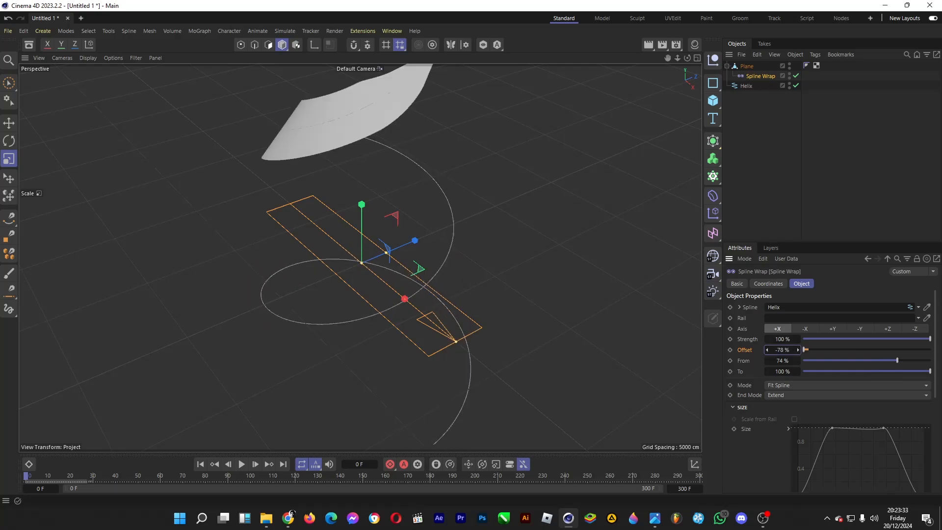
pyautogui.moveTo(898, 360); pyautogui.dragTo(875, 360)
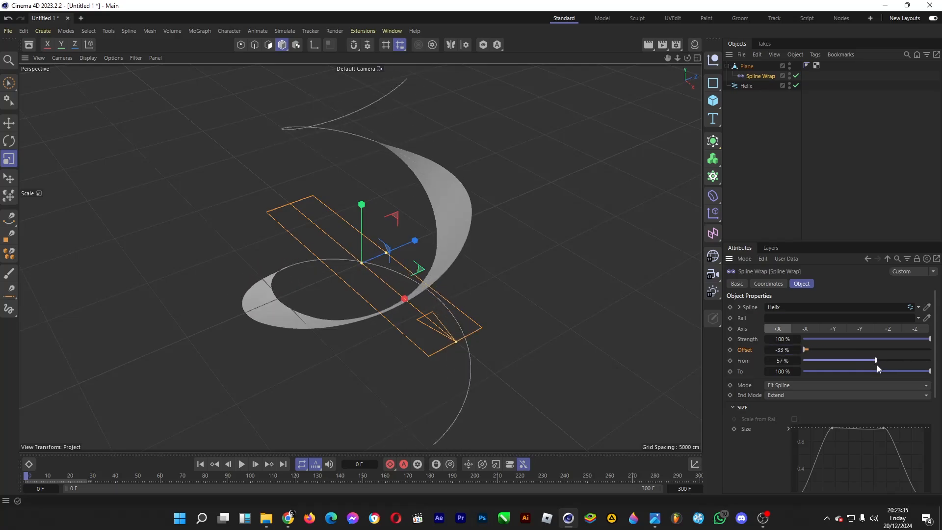
pyautogui.moveTo(875, 360); pyautogui.dragTo(881, 371)
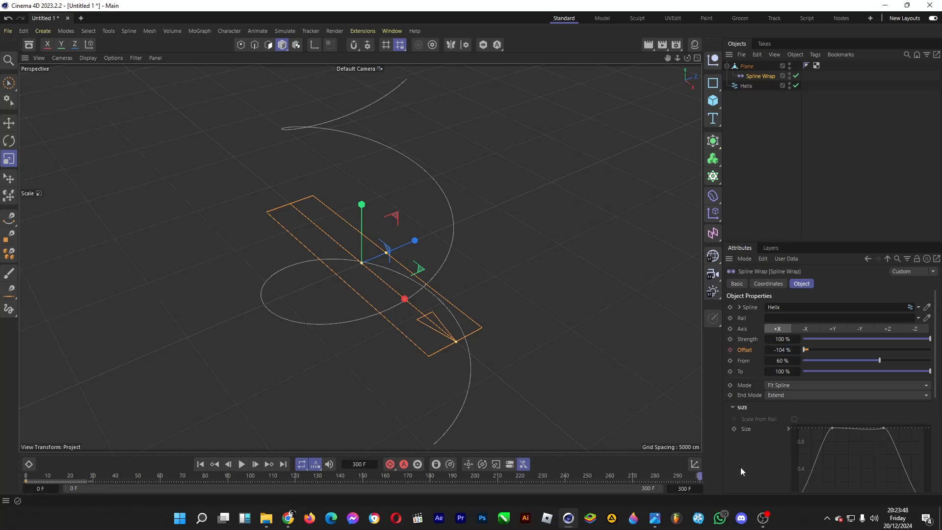
pyautogui.moveTo(773, 403)
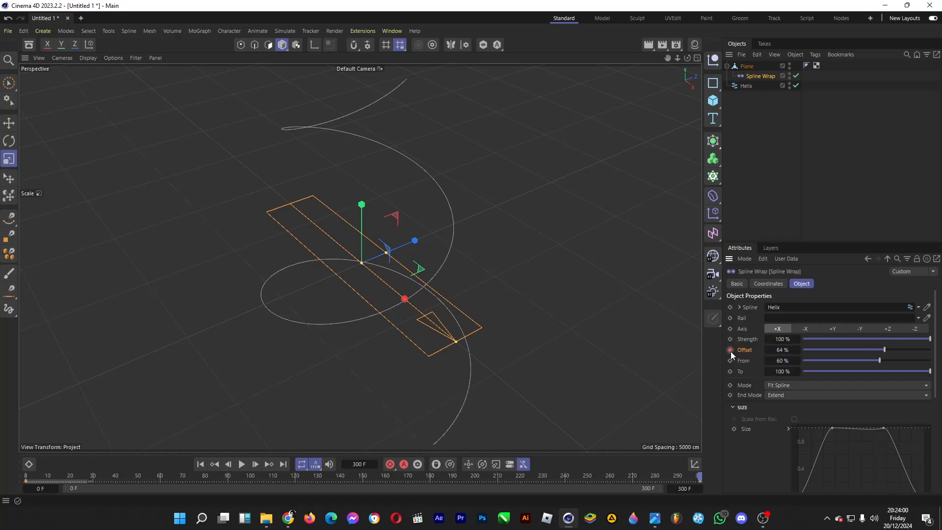
# Scrub the timeline to preview the keyframed Offset moving the ribbon along the helix.
pyautogui.moveTo(877, 349); pyautogui.dragTo(817, 349)
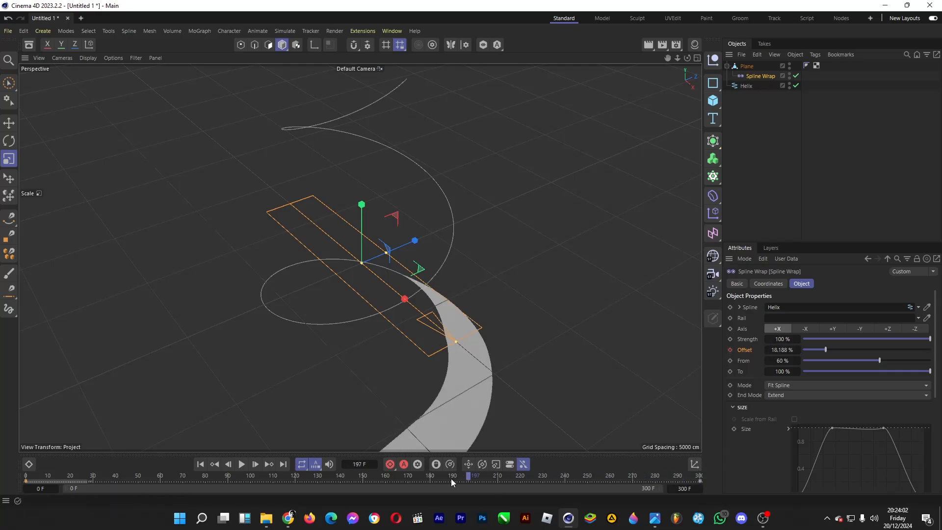
pyautogui.moveTo(474, 475); pyautogui.dragTo(317, 475)
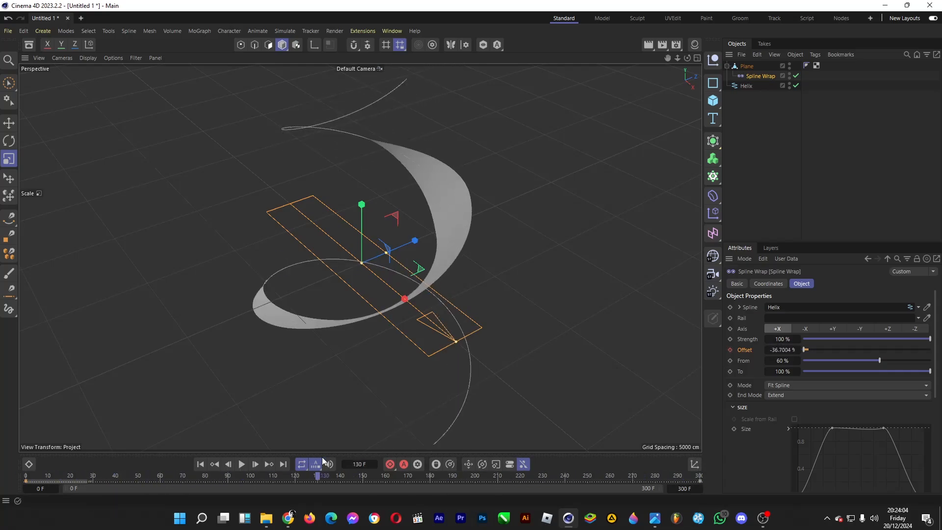
pyautogui.moveTo(315, 475); pyautogui.dragTo(270, 475)
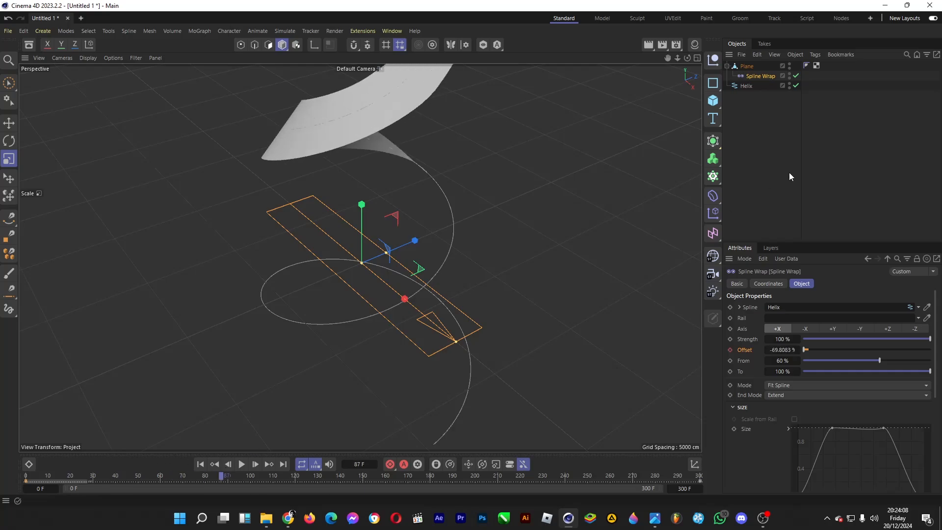
pyautogui.moveTo(766, 183)
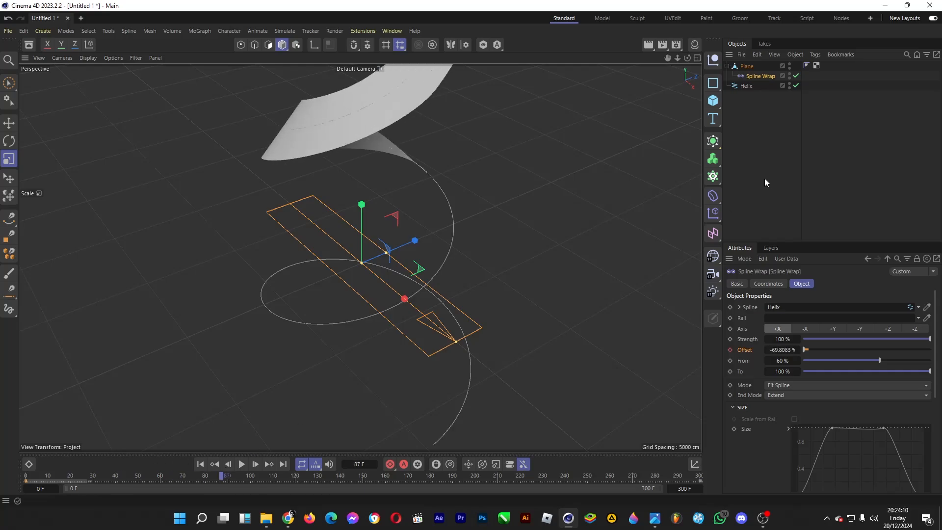
pyautogui.moveTo(429, 188)
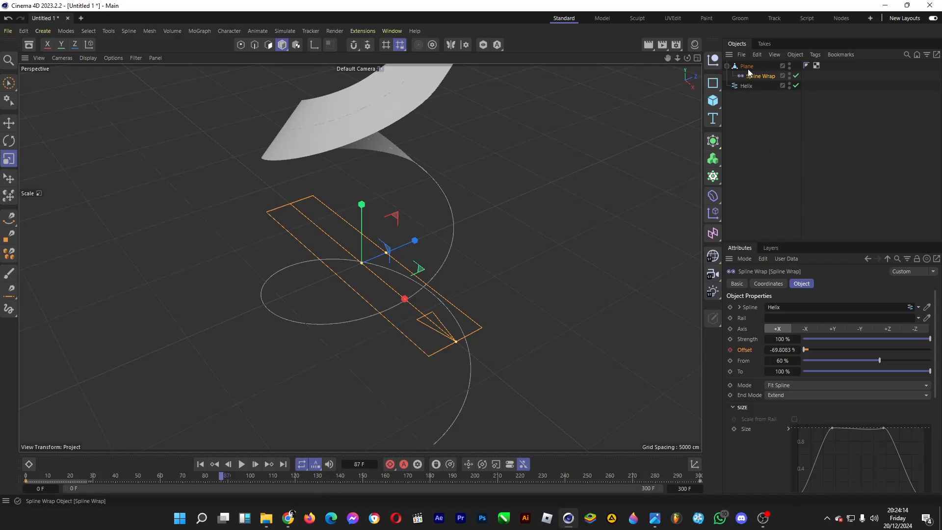
# Add a Cloth tag to the Plane and review its Cache, Forces and Plastic Deformation settings.
pyautogui.rightClick(747, 65)
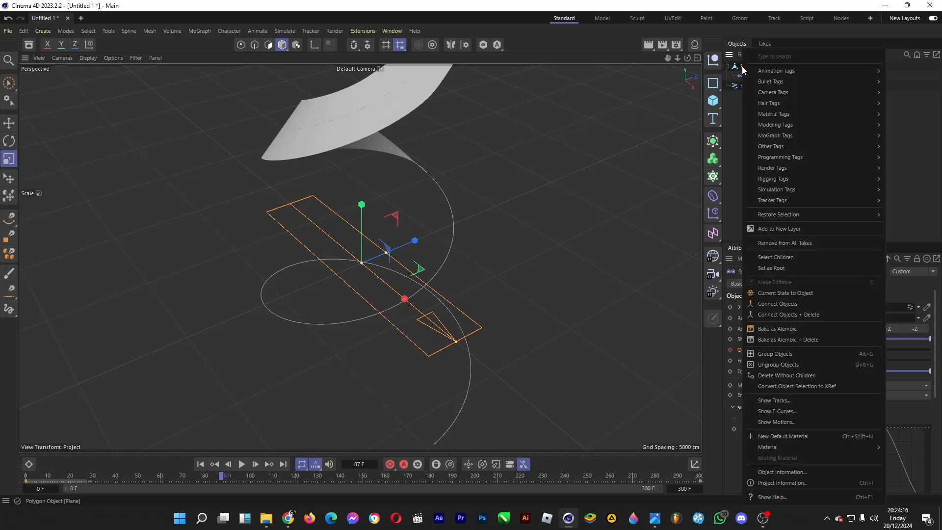
pyautogui.moveTo(773, 179)
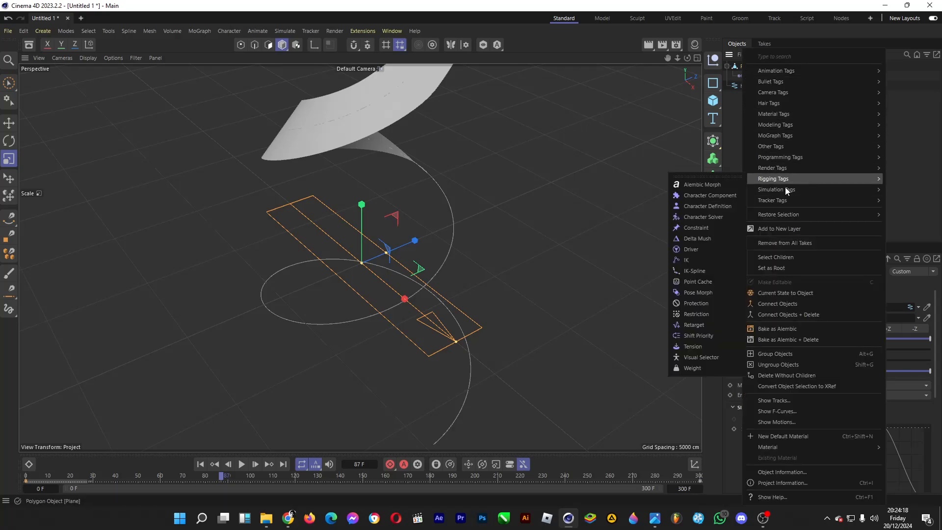
pyautogui.moveTo(775, 190)
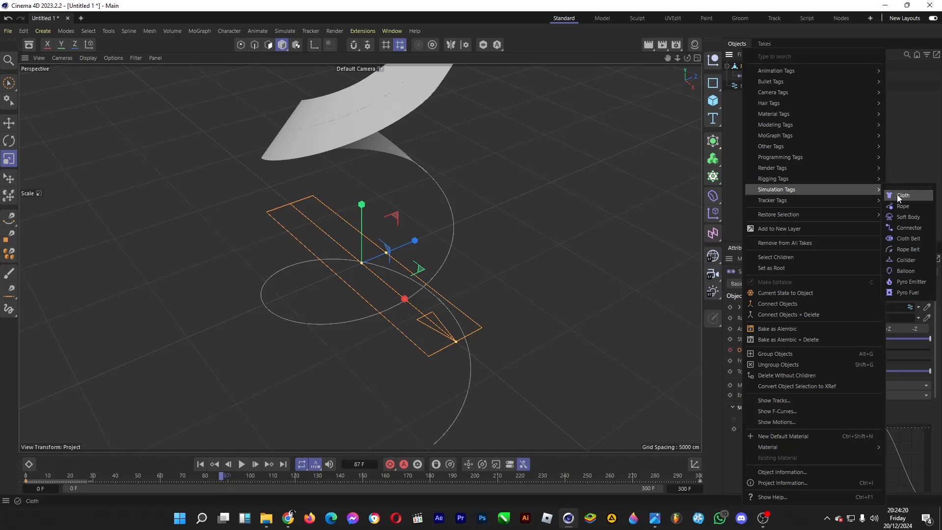
pyautogui.click(903, 195)
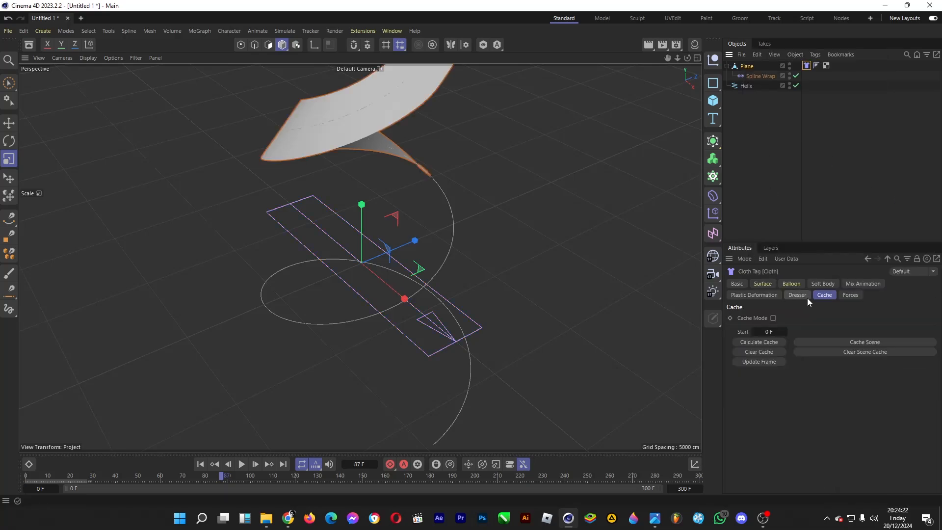
pyautogui.click(849, 294)
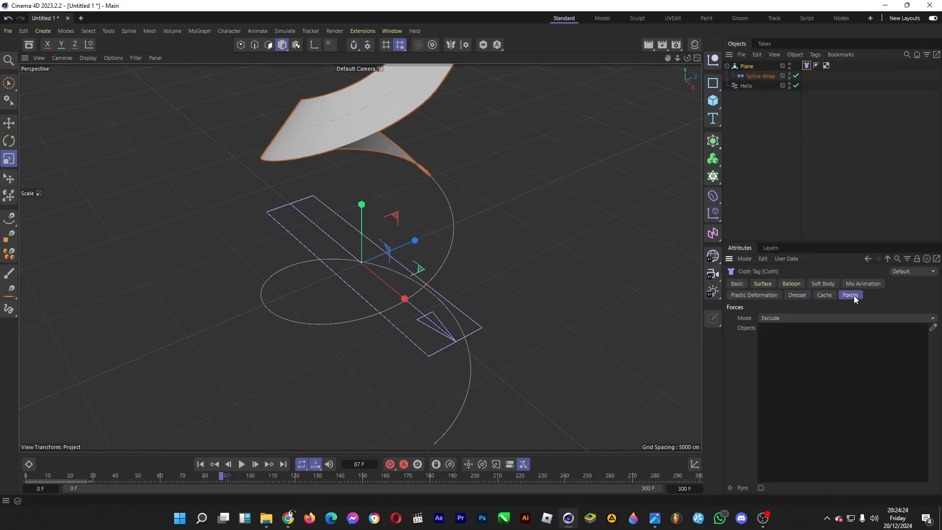
pyautogui.click(754, 294)
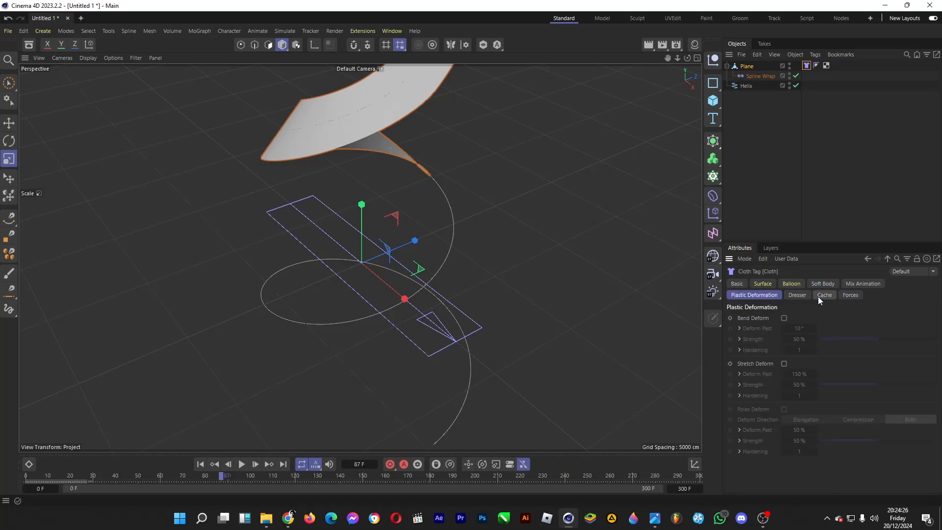
# On the Mix Animation tab enable With Force for the cloth.
pyautogui.click(862, 283)
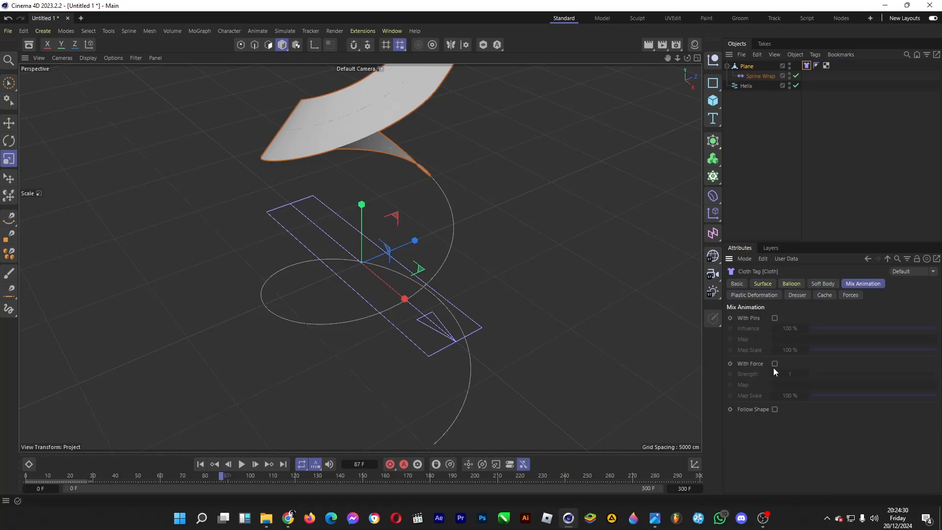
pyautogui.click(774, 363)
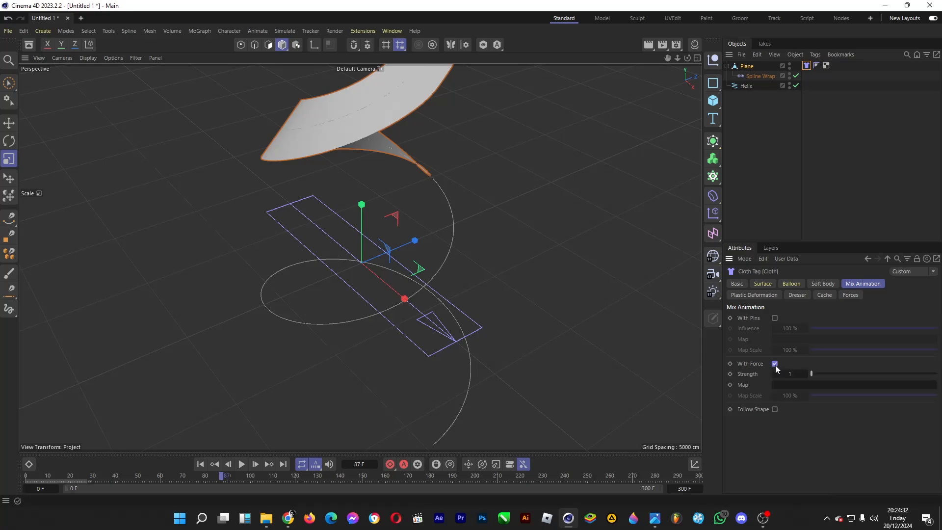
pyautogui.click(774, 409)
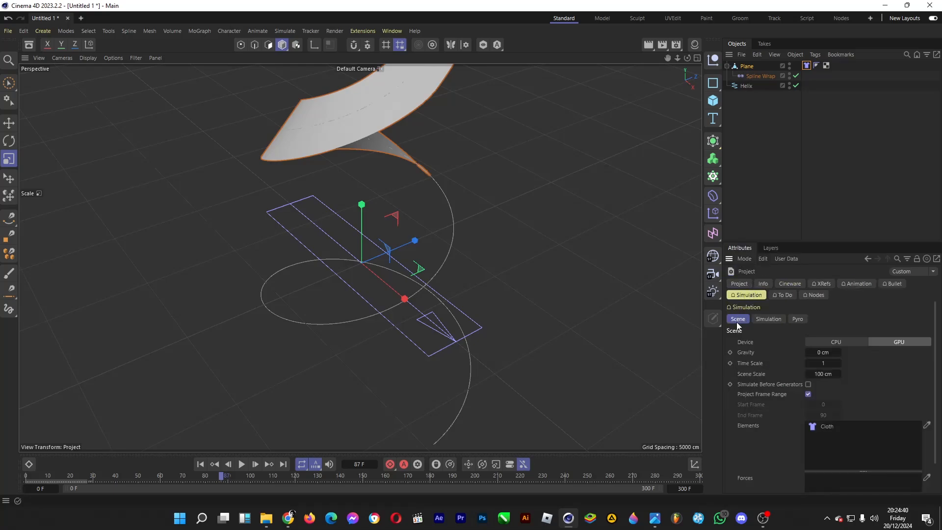
pyautogui.moveTo(823, 352)
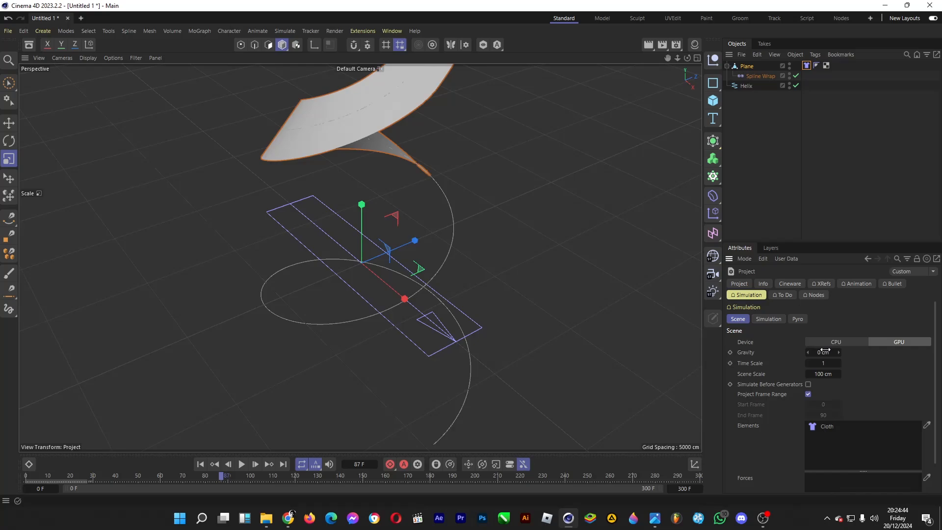
# Set the scene's simulation gravity to 0 cm and select the Plane at frame 0.
pyautogui.click(746, 65)
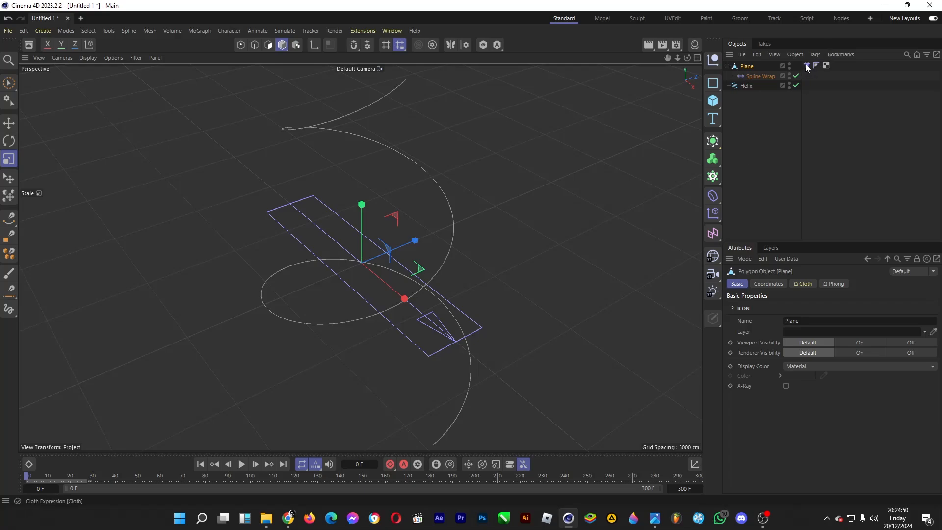
# Calculate the cloth tag's simulation cache and play the animation back.
pyautogui.click(806, 66)
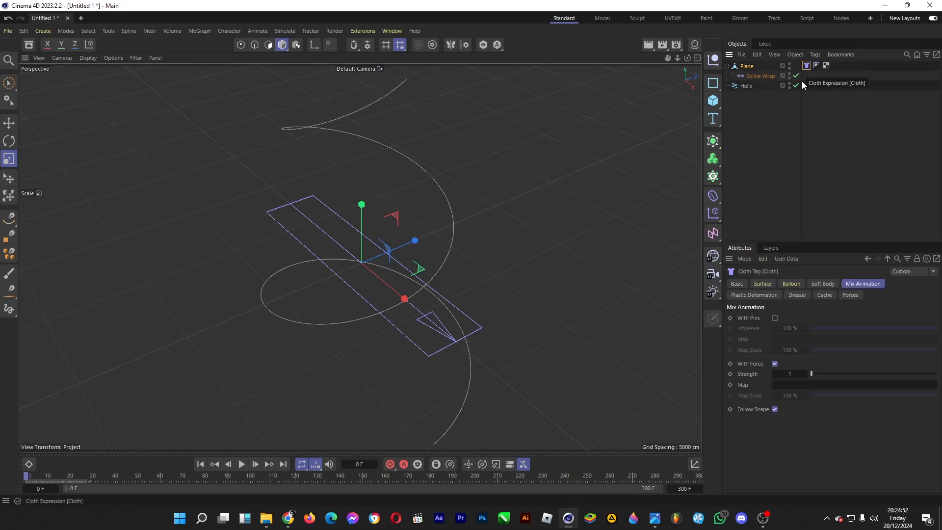
pyautogui.click(823, 294)
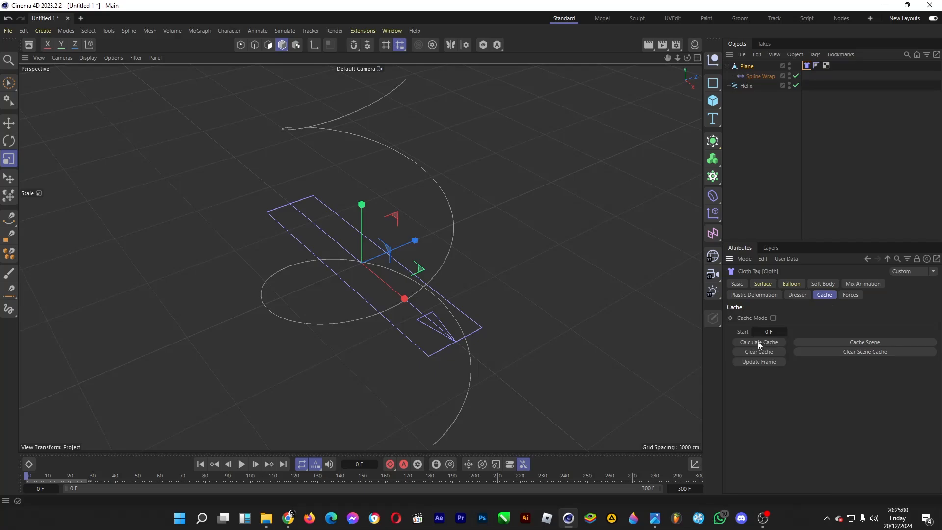
pyautogui.click(759, 341)
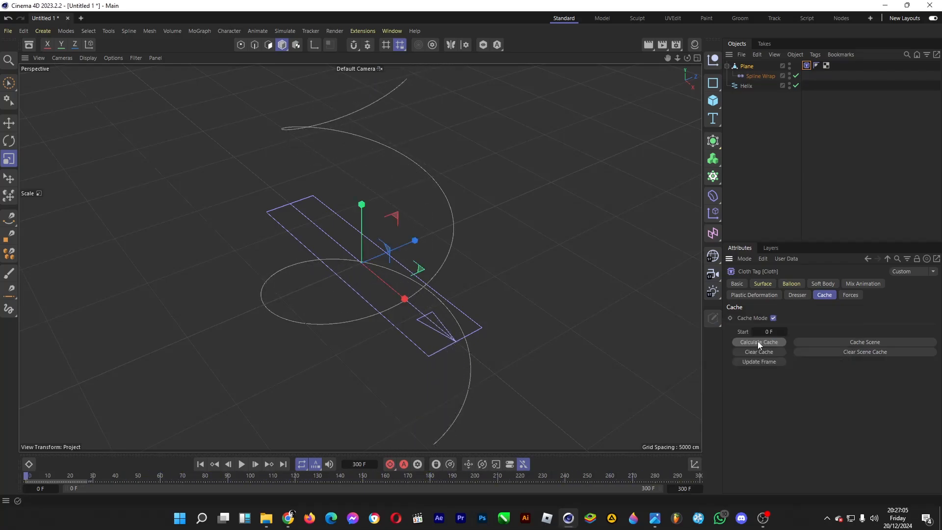
pyautogui.moveTo(242, 465)
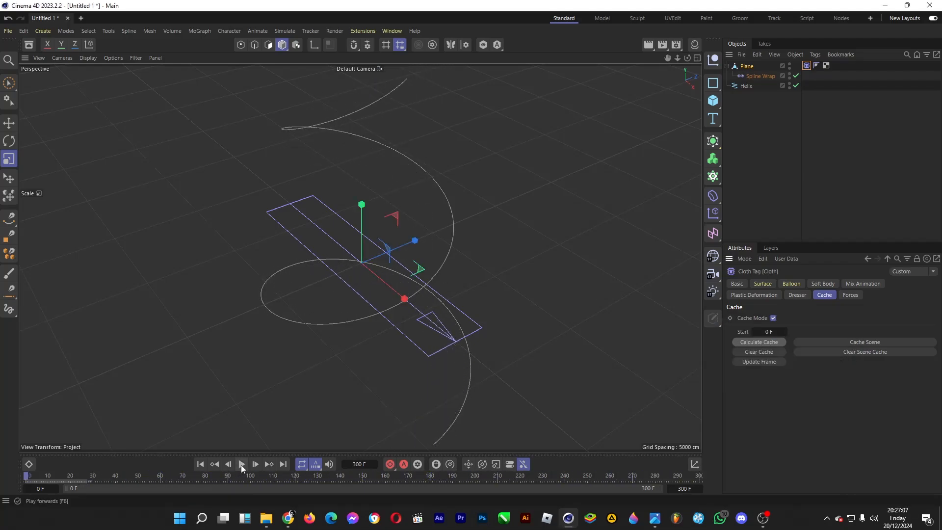
pyautogui.click(242, 464)
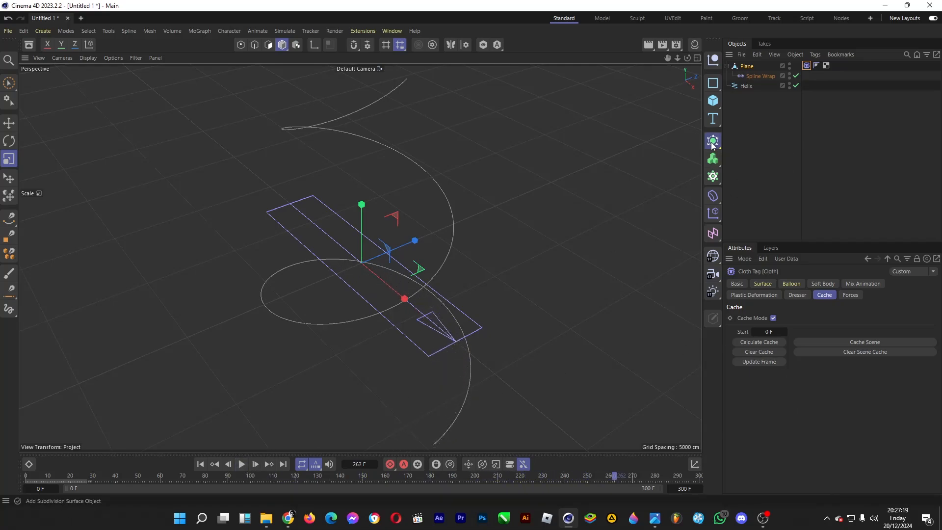
# Add a Subdivision Surface and make the Plane its child.
pyautogui.click(712, 140)
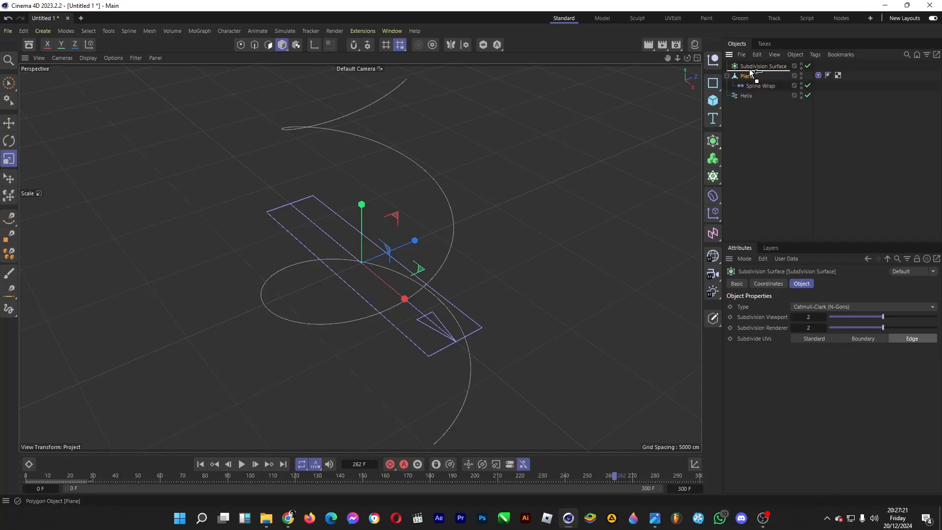
pyautogui.click(750, 75)
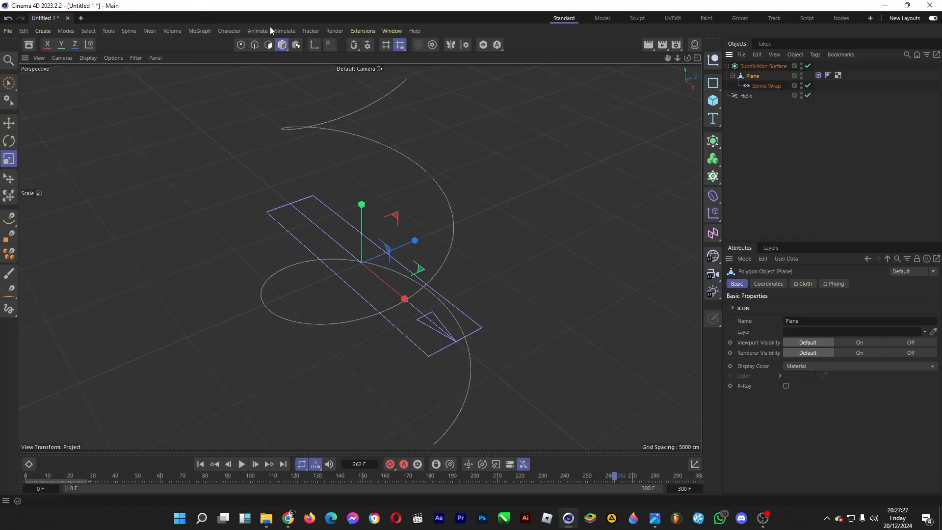
# Add a Turbulence force via Simulate > Forces and restart playback from frame 0.
pyautogui.click(285, 30)
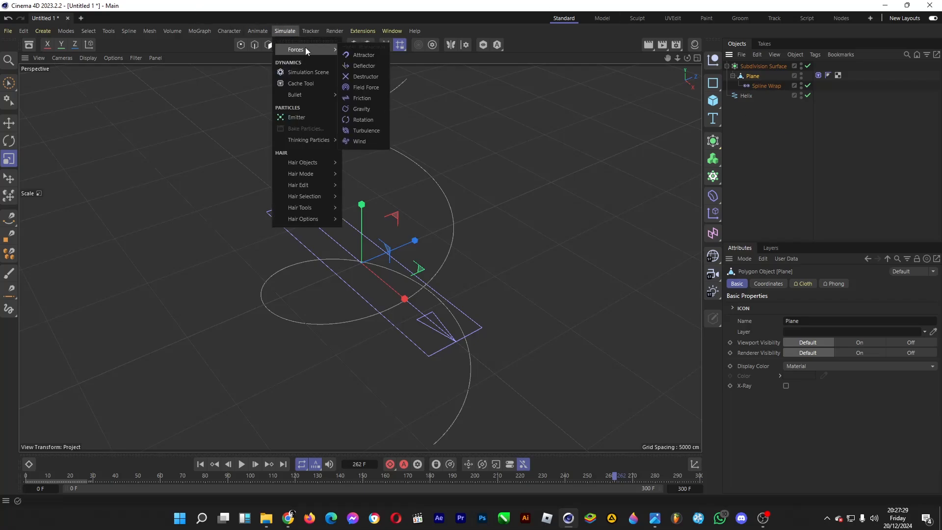
pyautogui.click(366, 130)
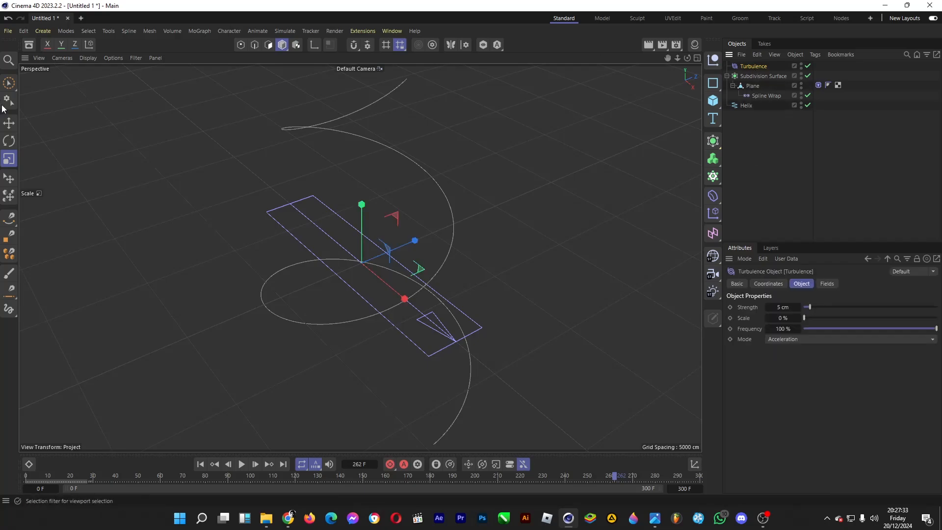
pyautogui.click(9, 122)
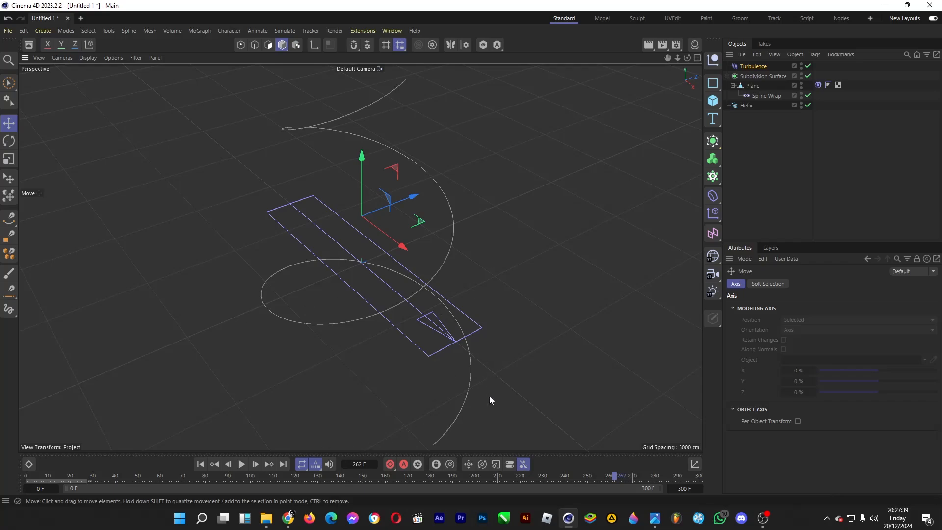
pyautogui.moveTo(484, 357)
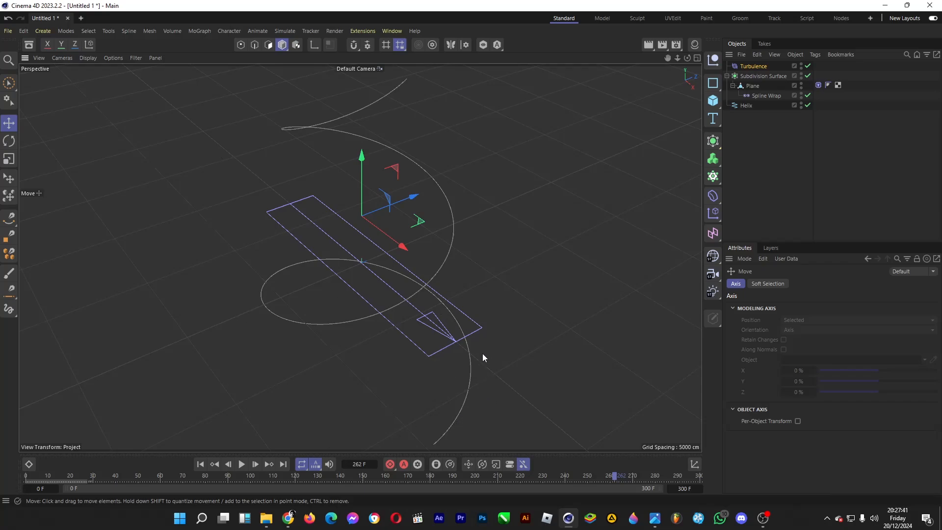
pyautogui.moveTo(31, 479)
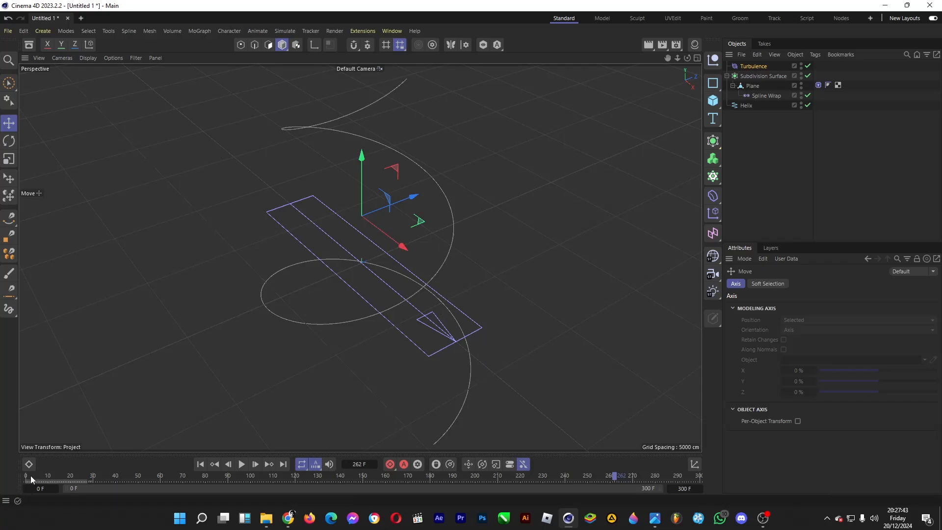
pyautogui.click(241, 464)
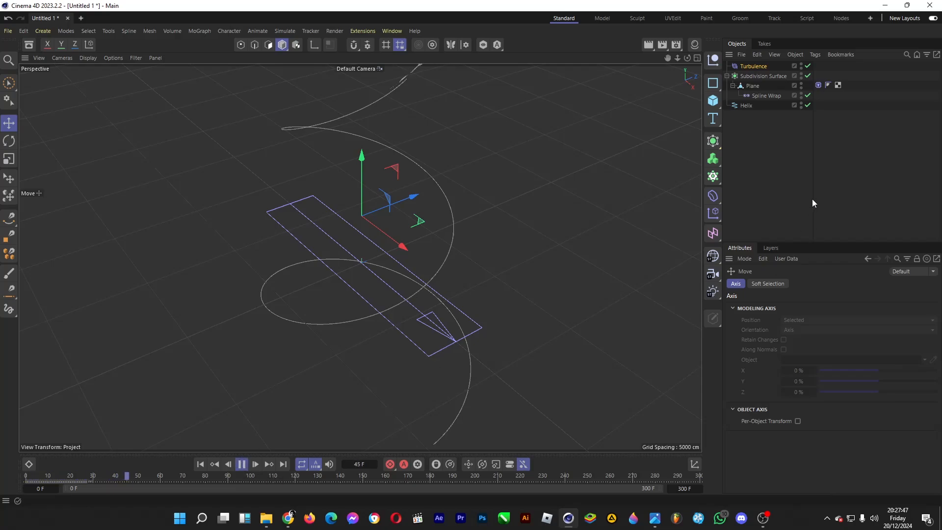
pyautogui.click(241, 464)
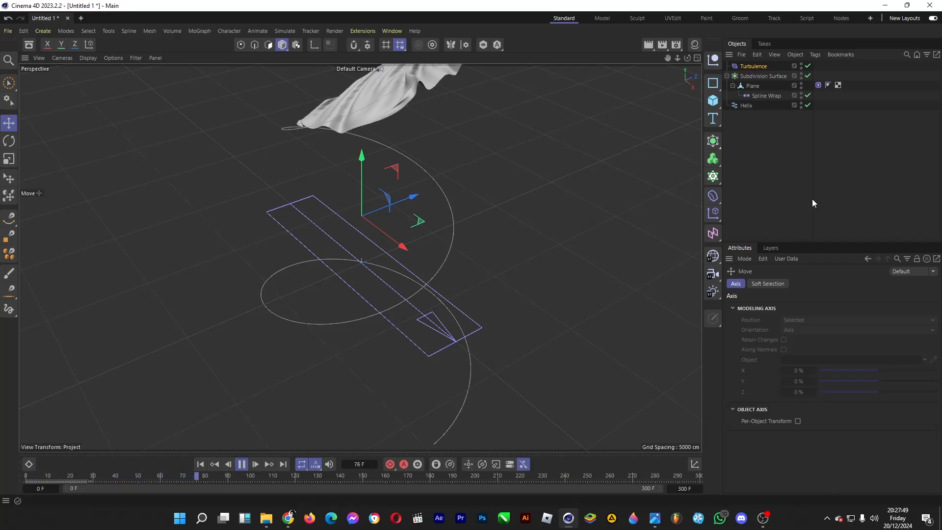
pyautogui.click(242, 464)
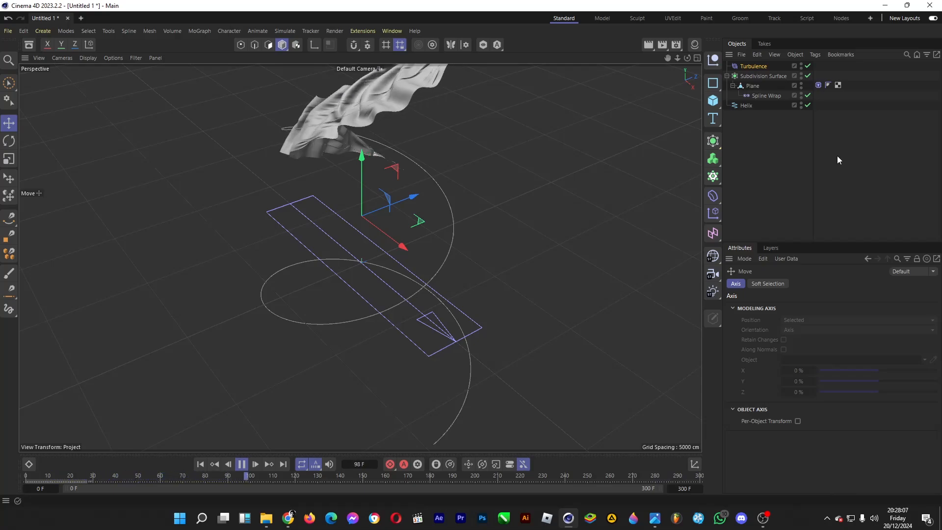
pyautogui.click(241, 464)
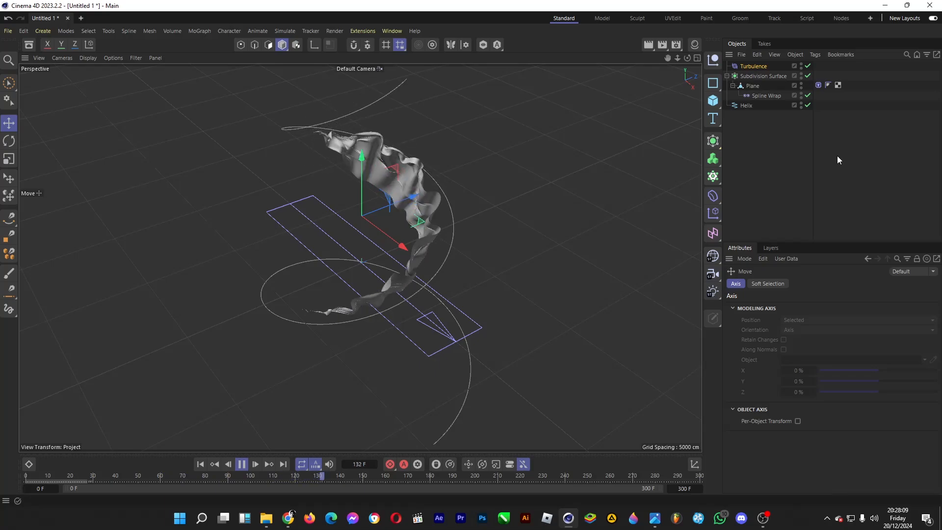
pyautogui.click(242, 464)
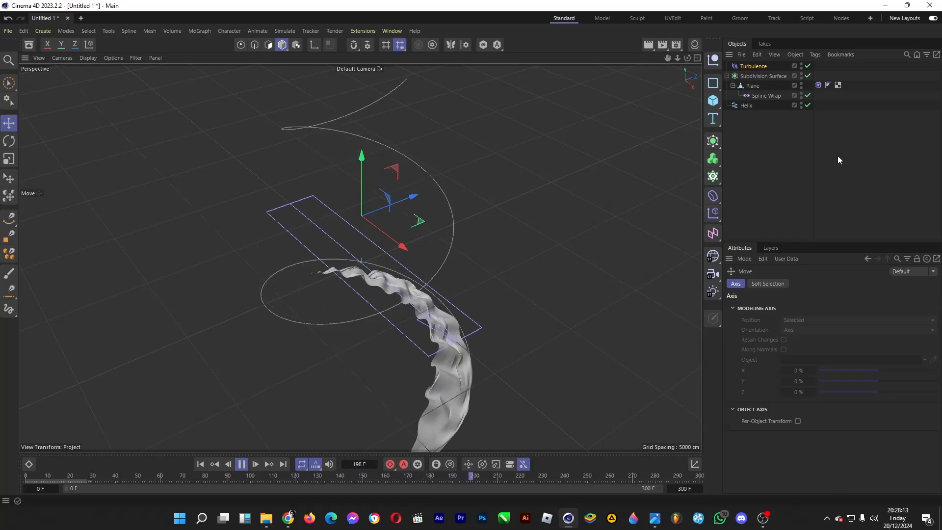
pyautogui.click(256, 464)
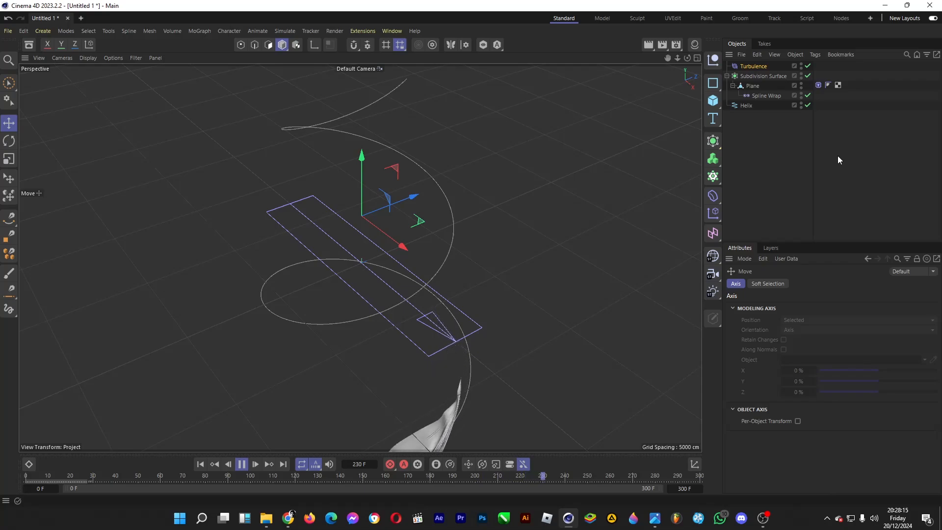
pyautogui.click(242, 464)
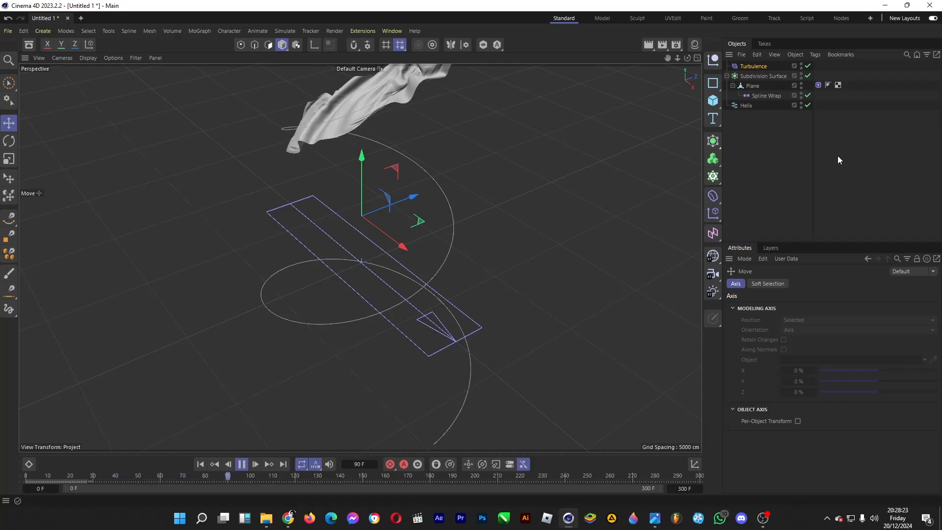
pyautogui.click(241, 465)
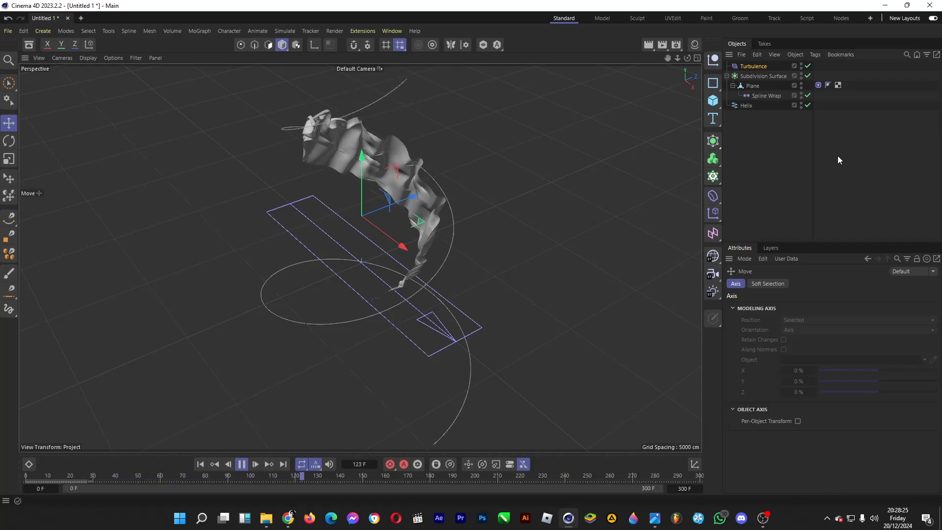